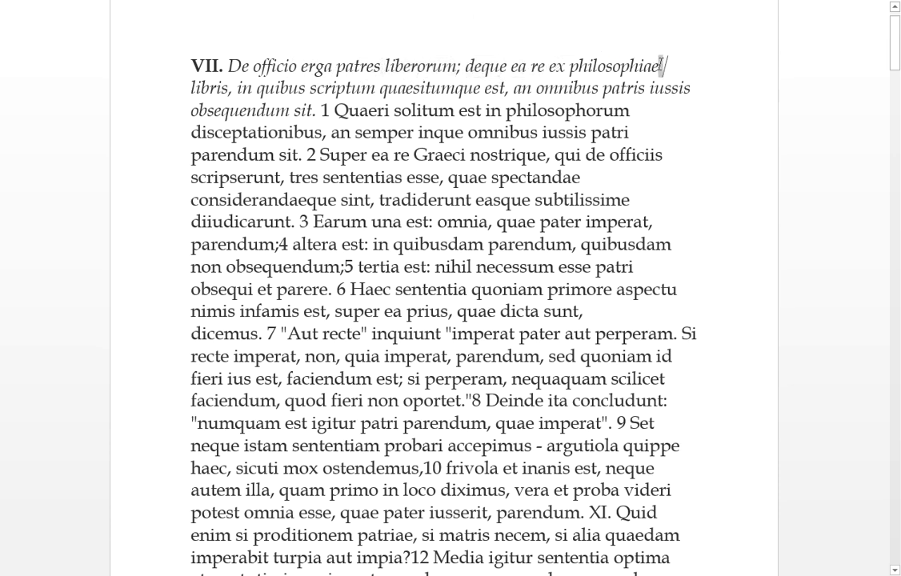
pyautogui.doubleClick(208, 88)
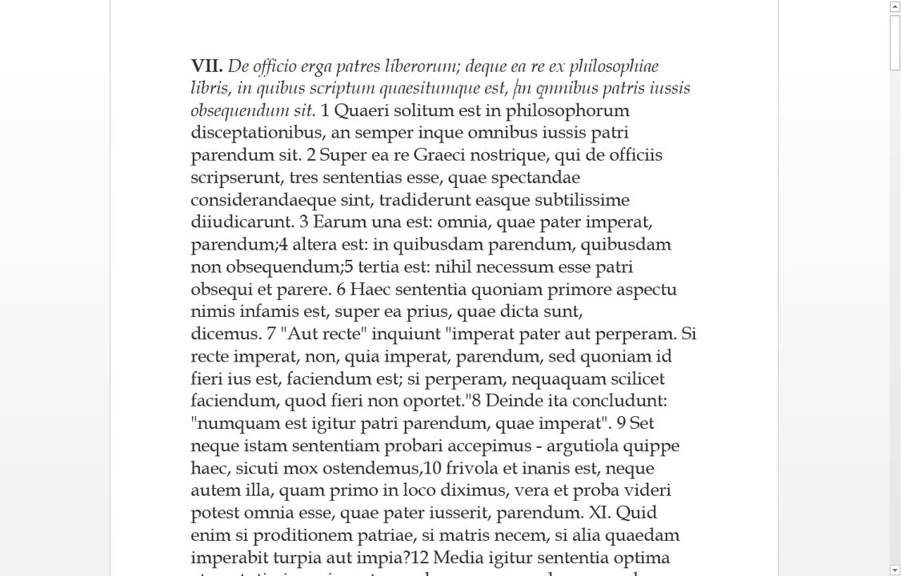
pyautogui.doubleClick(670, 88)
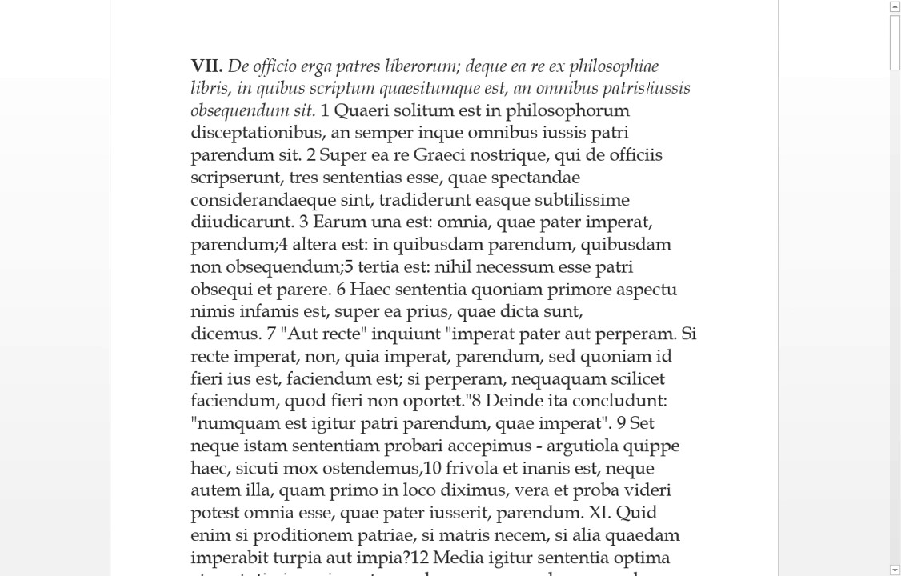
pyautogui.click(621, 88)
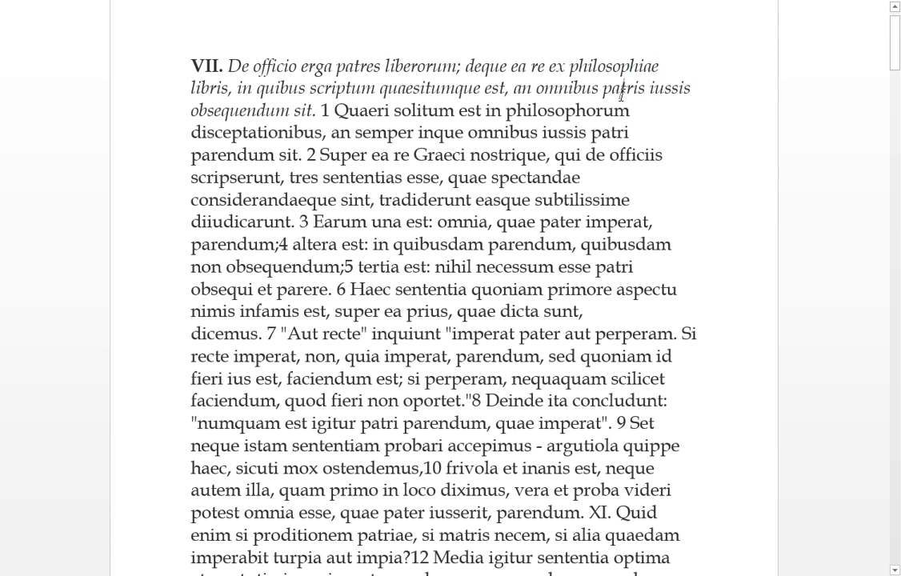
pyautogui.doubleClick(251, 108)
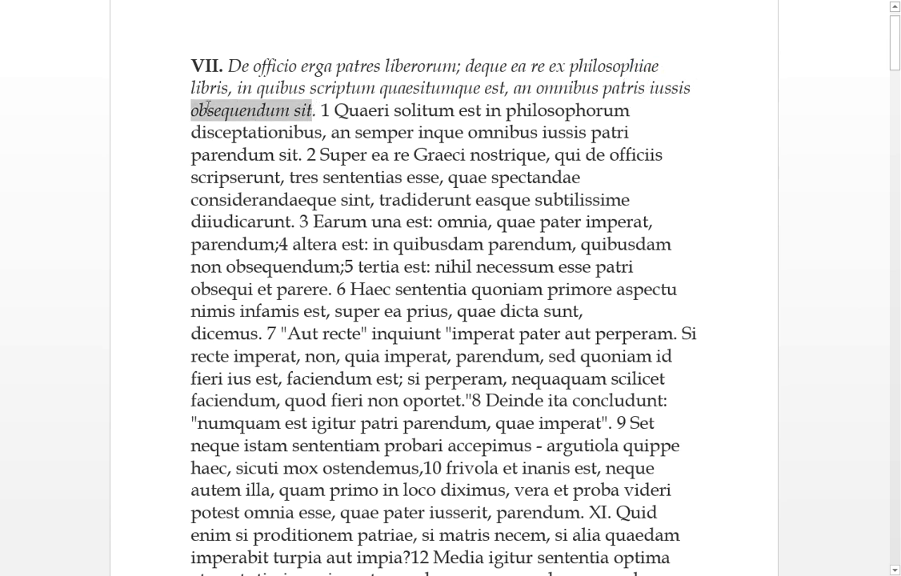
pyautogui.doubleClick(438, 110)
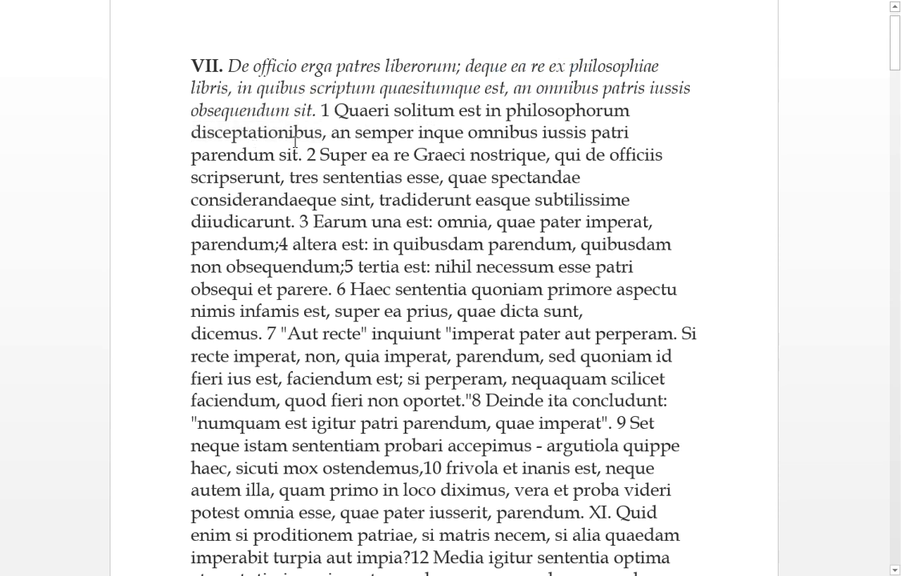
pyautogui.doubleClick(606, 109)
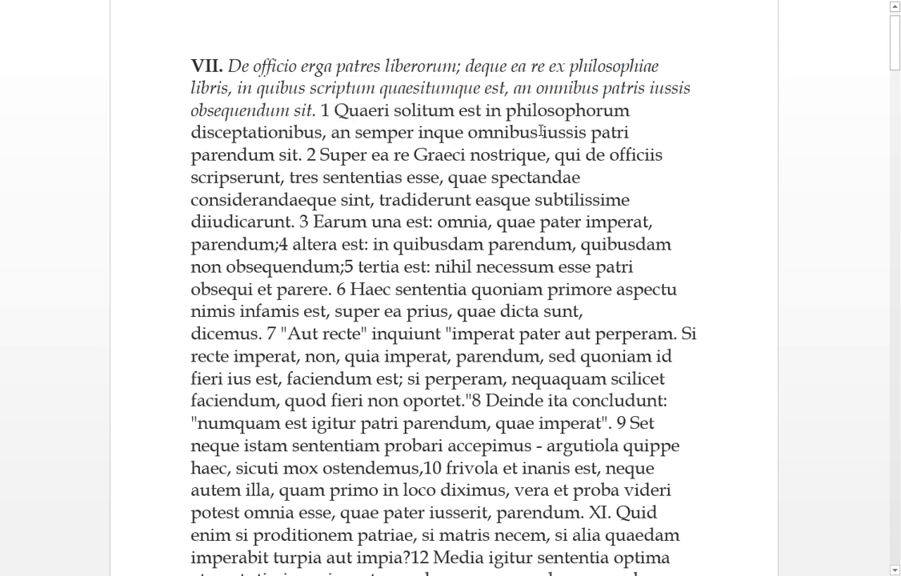
pyautogui.moveTo(479, 132); pyautogui.dragTo(584, 131)
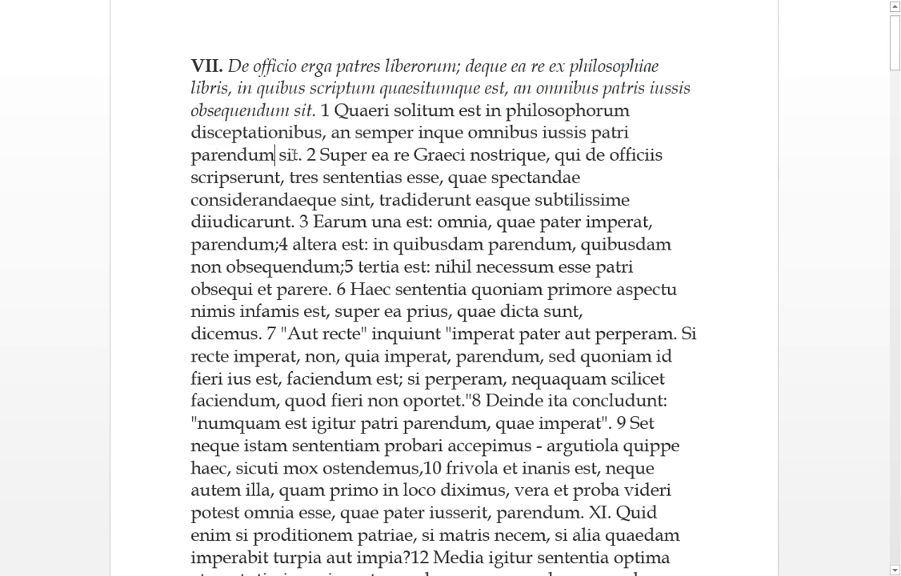
pyautogui.doubleClick(355, 154)
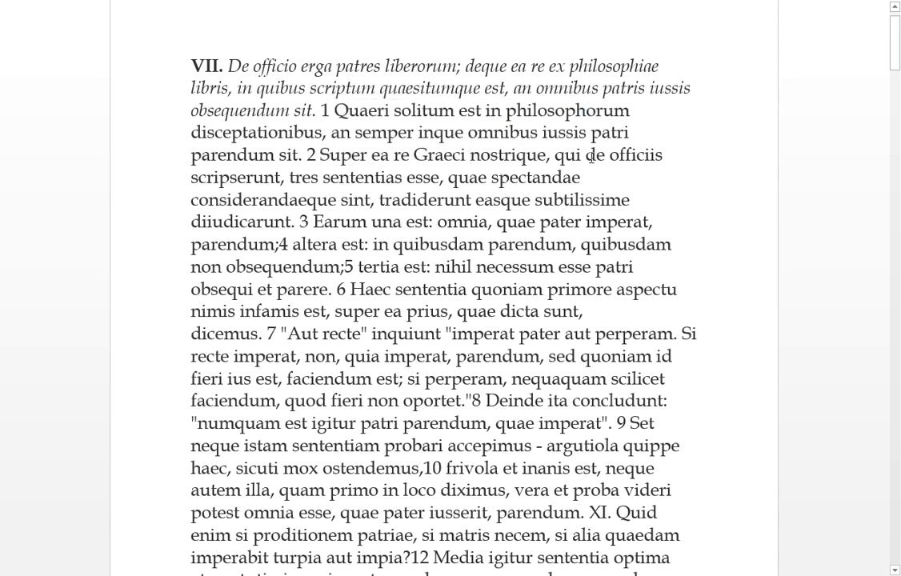
pyautogui.doubleClick(237, 176)
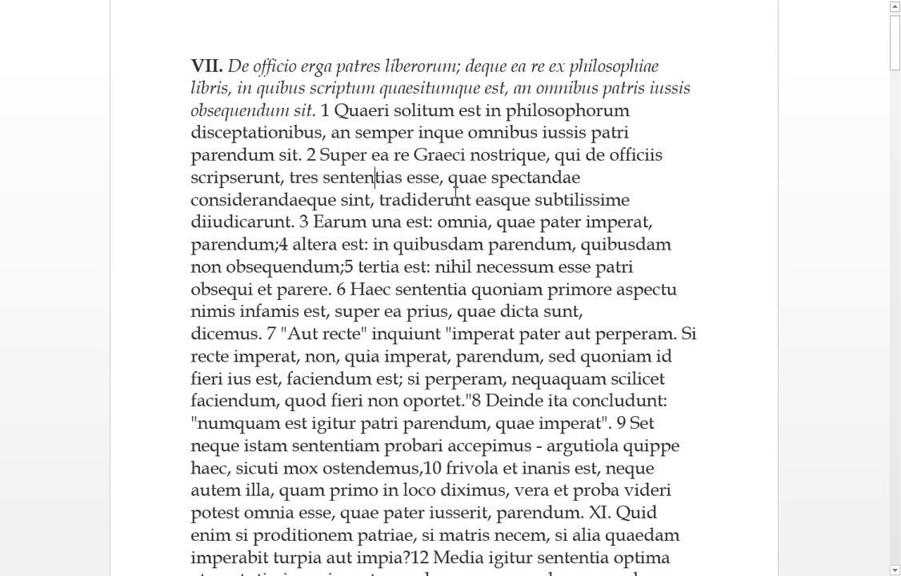
pyautogui.moveTo(448, 176); pyautogui.dragTo(581, 176)
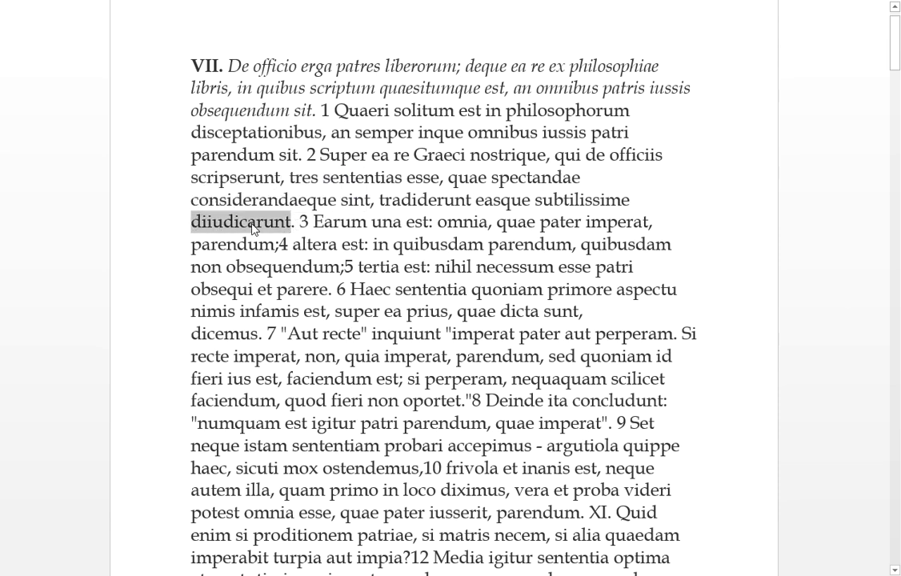
pyautogui.doubleClick(581, 198)
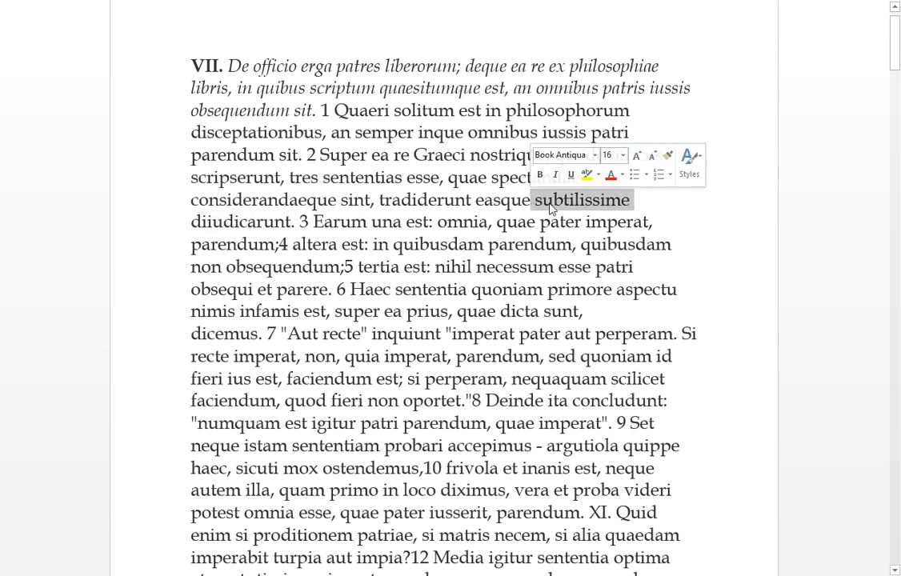
pyautogui.click(554, 200)
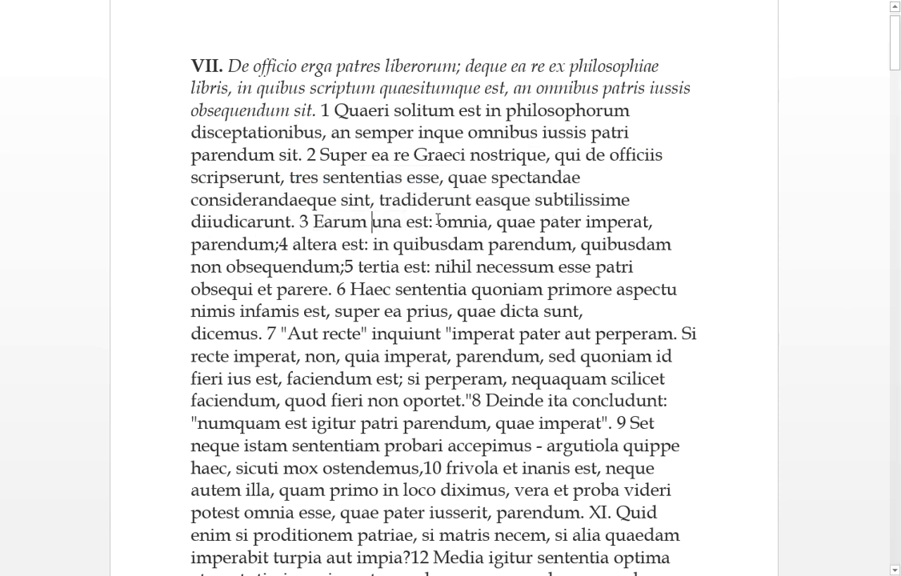
pyautogui.doubleClick(462, 220)
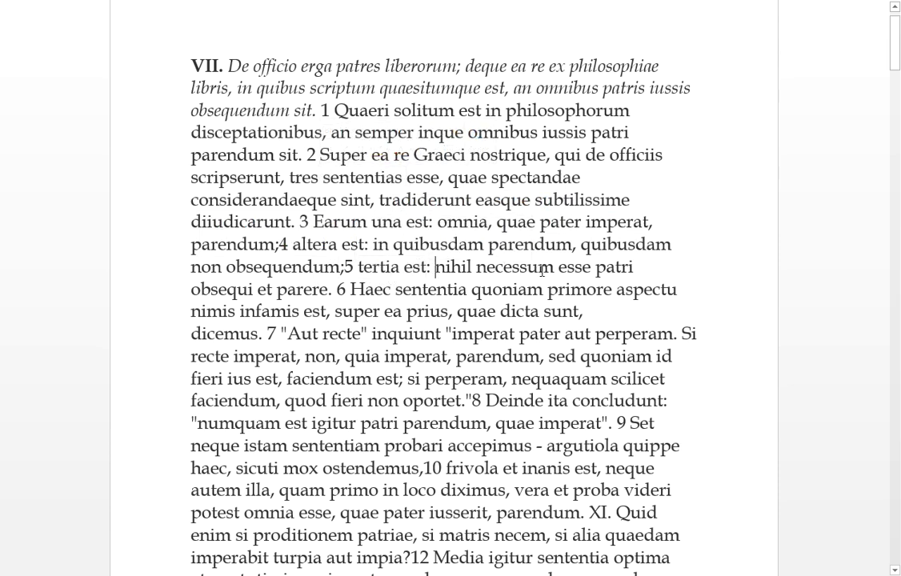
pyautogui.moveTo(438, 265); pyautogui.dragTo(630, 266)
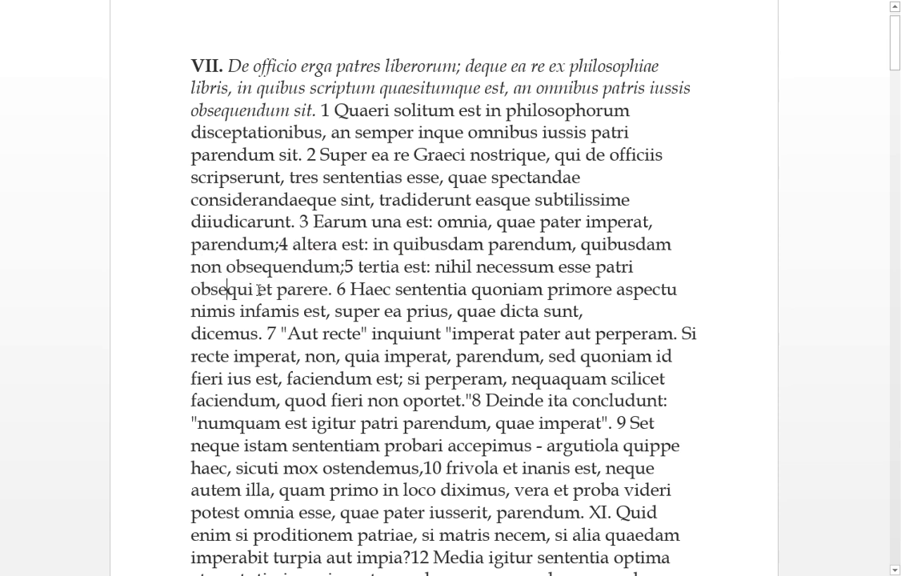
pyautogui.doubleClick(220, 288)
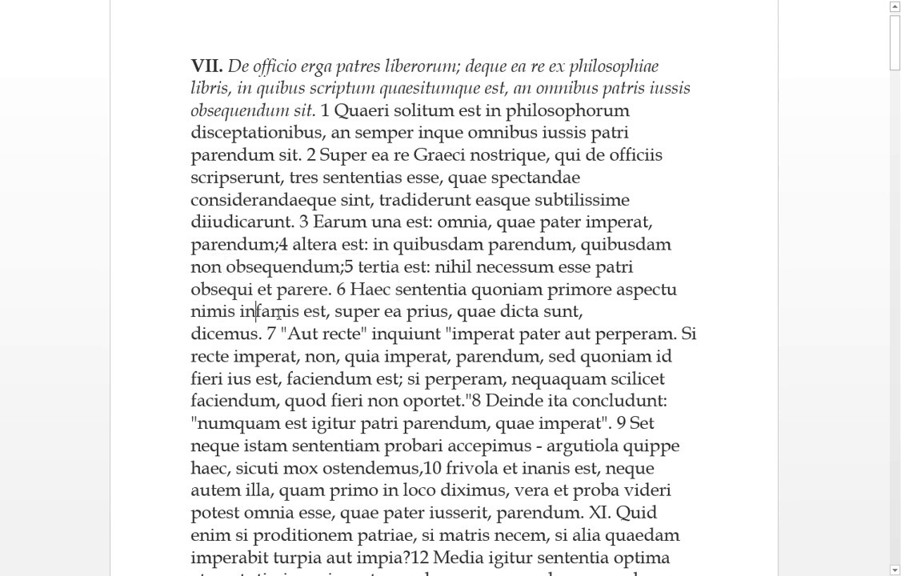
pyautogui.doubleClick(271, 311)
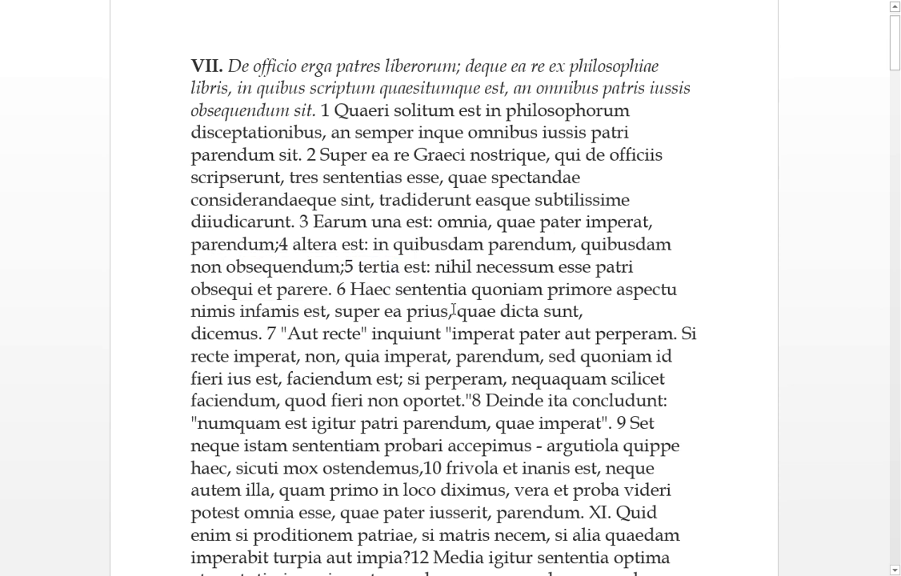
pyautogui.moveTo(576, 317)
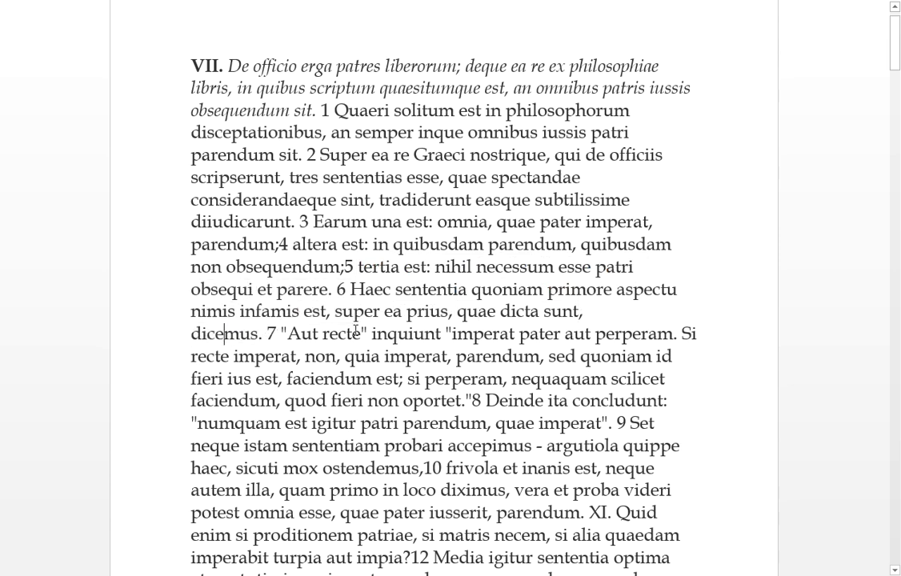
pyautogui.doubleClick(406, 335)
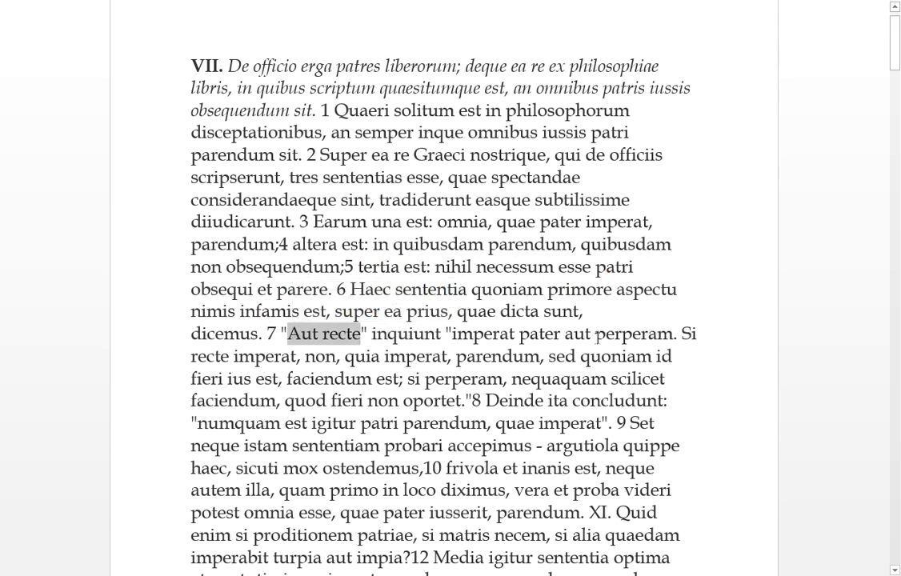
pyautogui.doubleClick(618, 335)
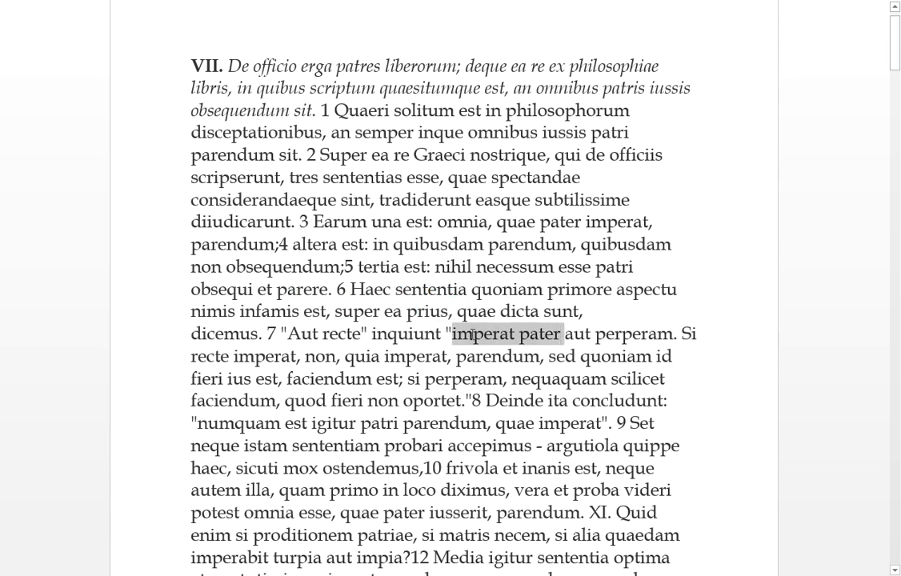
pyautogui.doubleClick(263, 356)
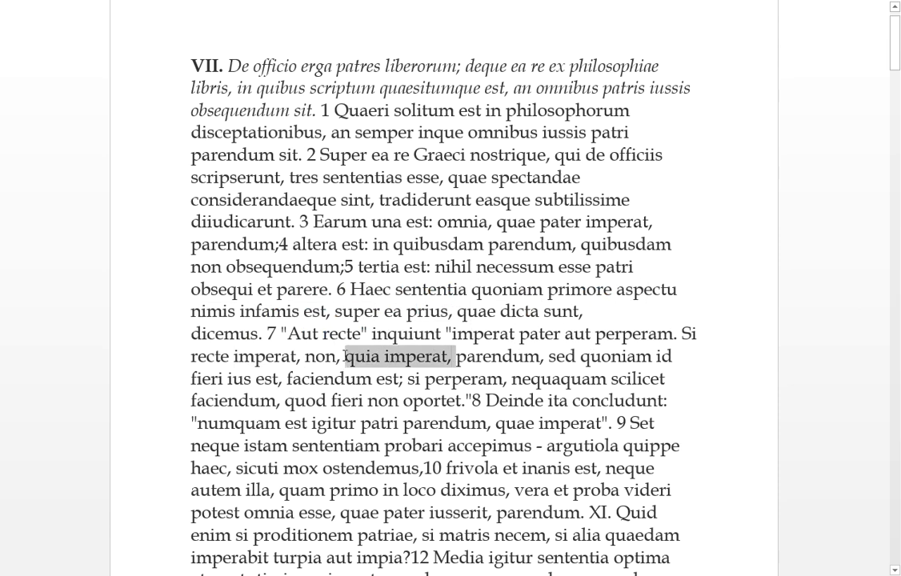
pyautogui.doubleClick(505, 355)
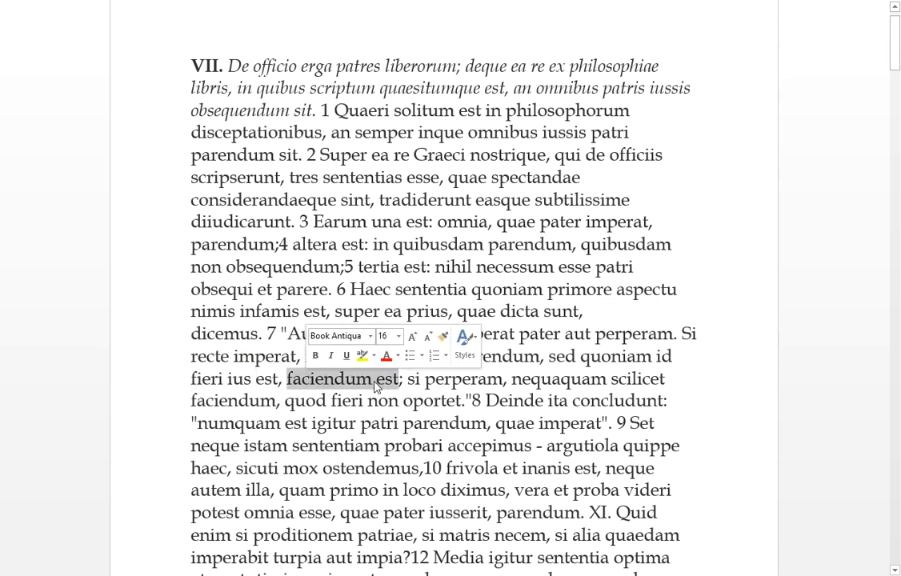
pyautogui.scroll(-3)
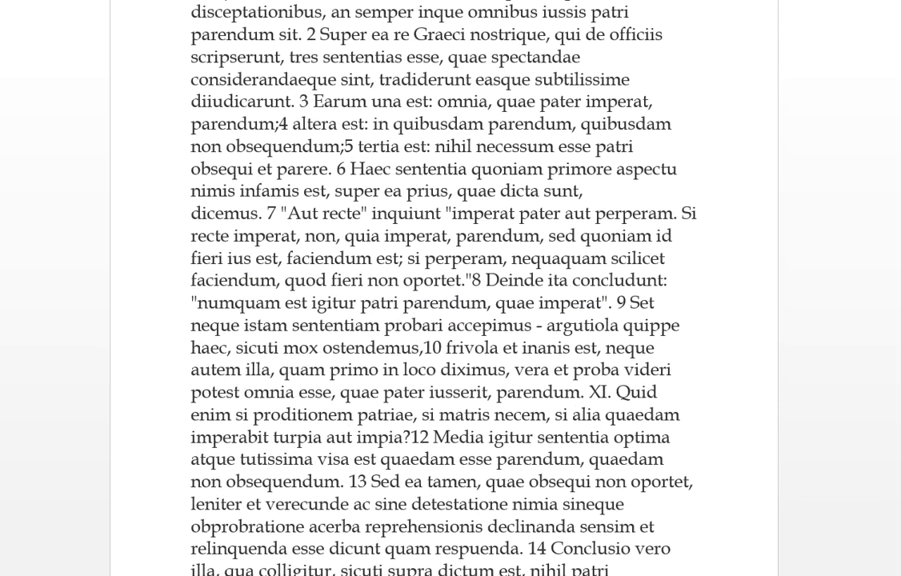
pyautogui.doubleClick(464, 258)
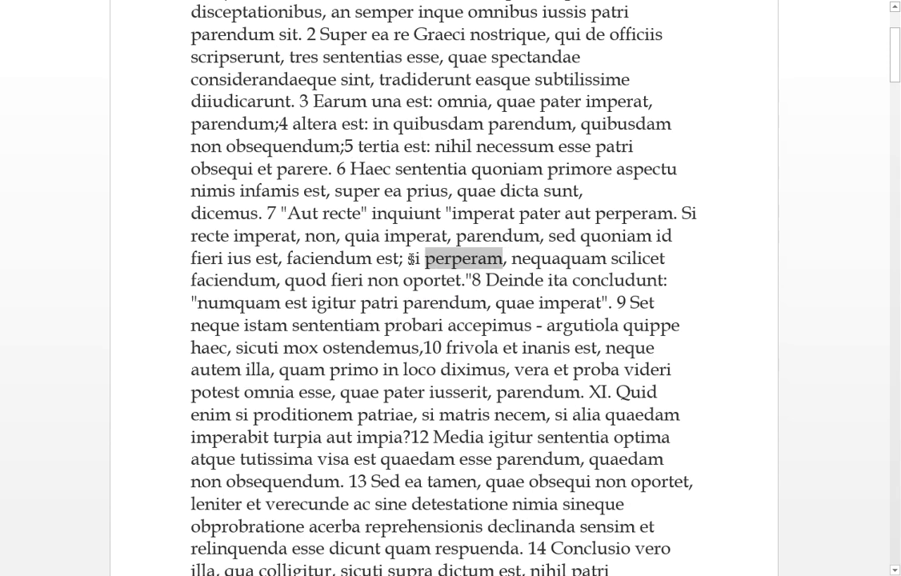
pyautogui.doubleClick(462, 258)
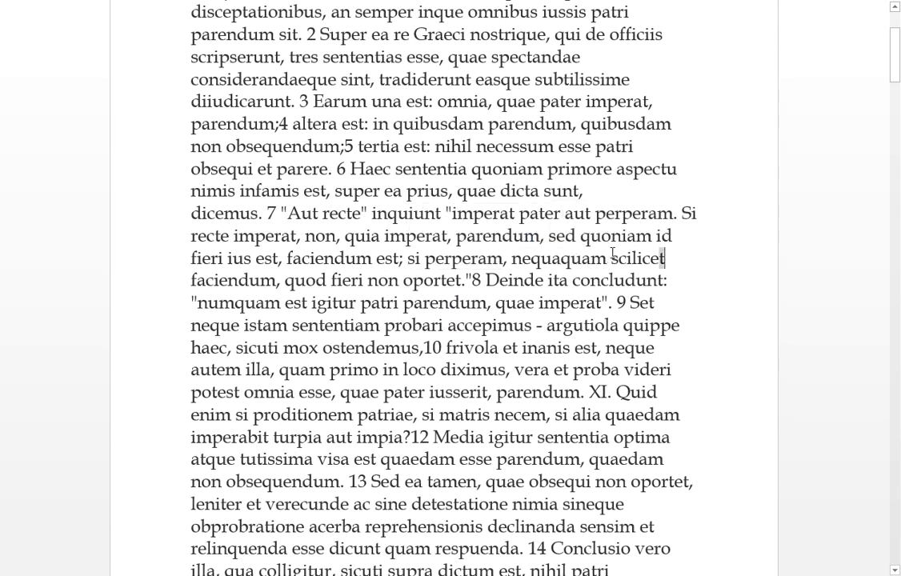
pyautogui.doubleClick(232, 280)
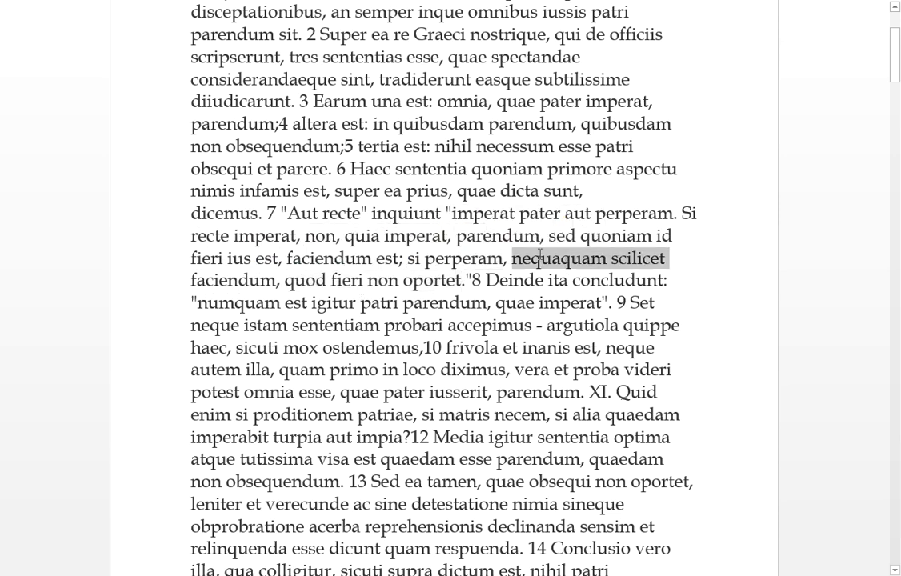
pyautogui.click(632, 280)
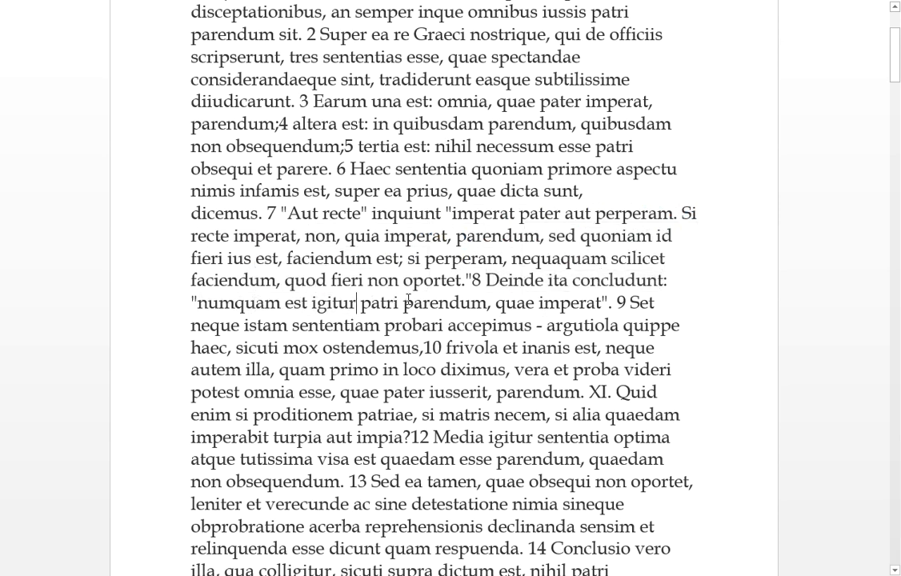
pyautogui.doubleClick(442, 303)
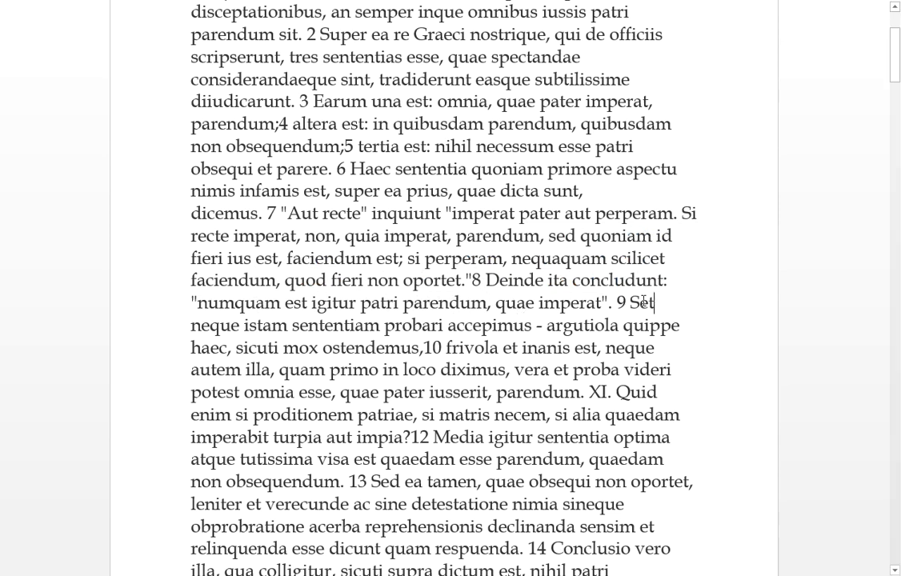
pyautogui.doubleClick(214, 325)
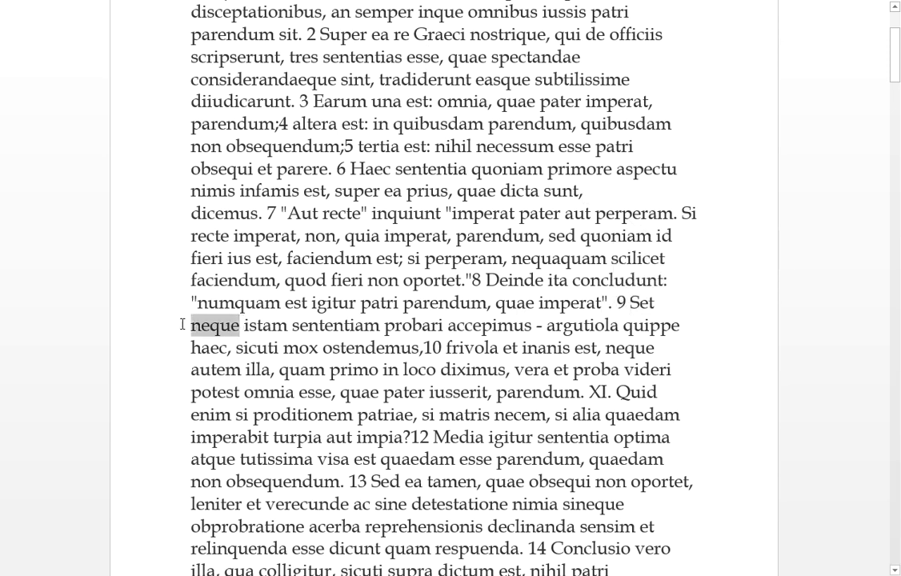
pyautogui.moveTo(263, 325); pyautogui.dragTo(384, 325)
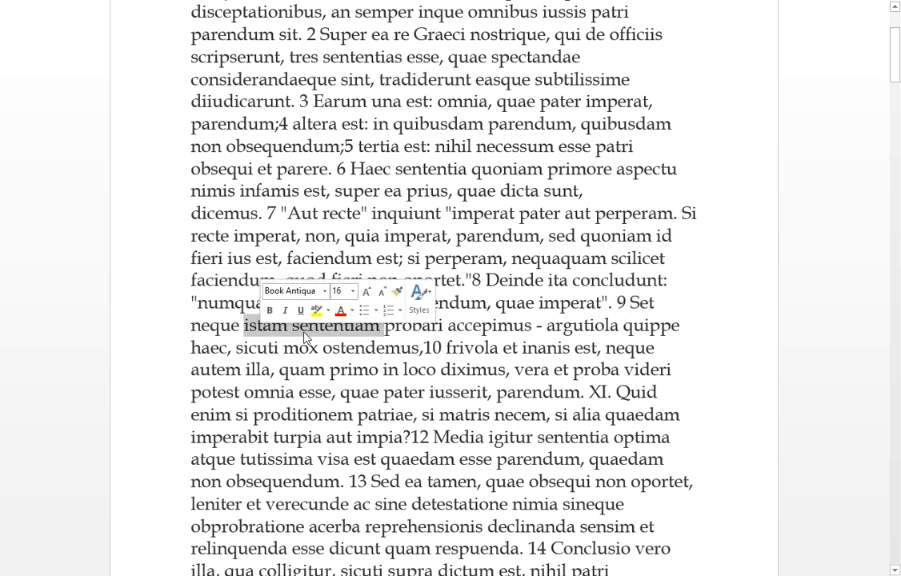
pyautogui.click(544, 326)
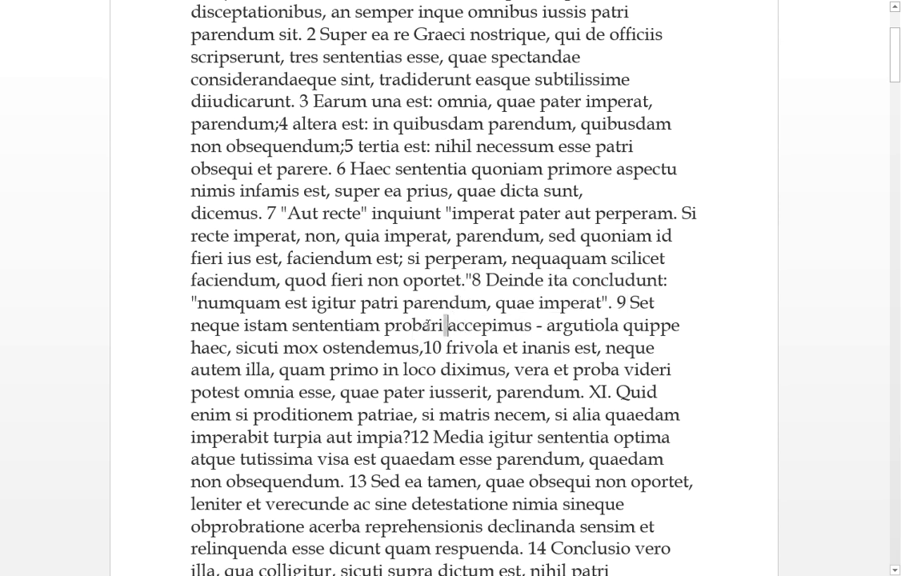
pyautogui.doubleClick(419, 325)
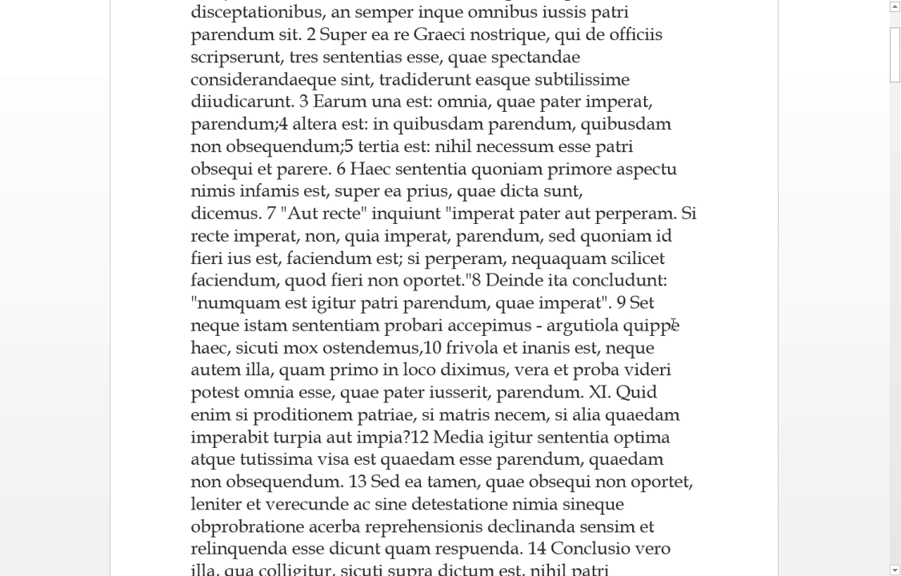
pyautogui.doubleClick(648, 327)
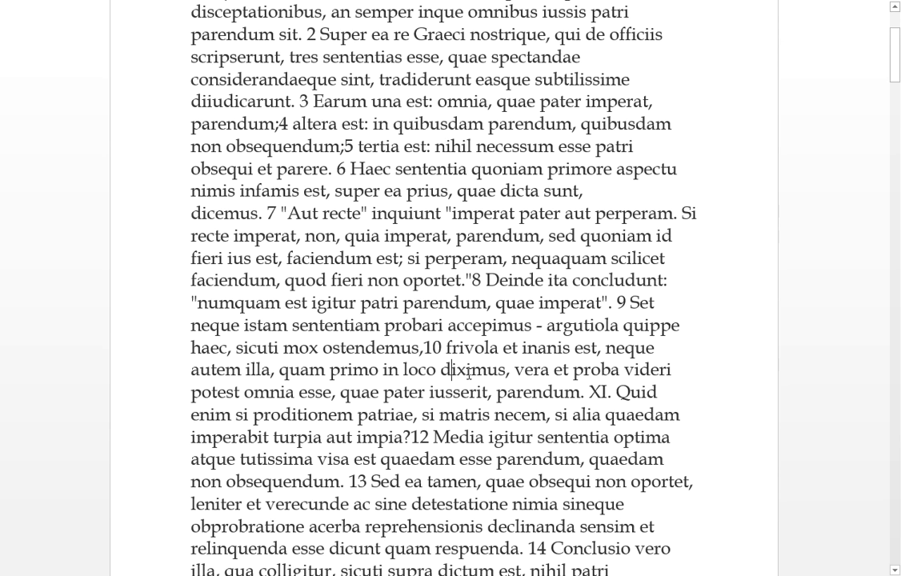
pyautogui.moveTo(392, 370)
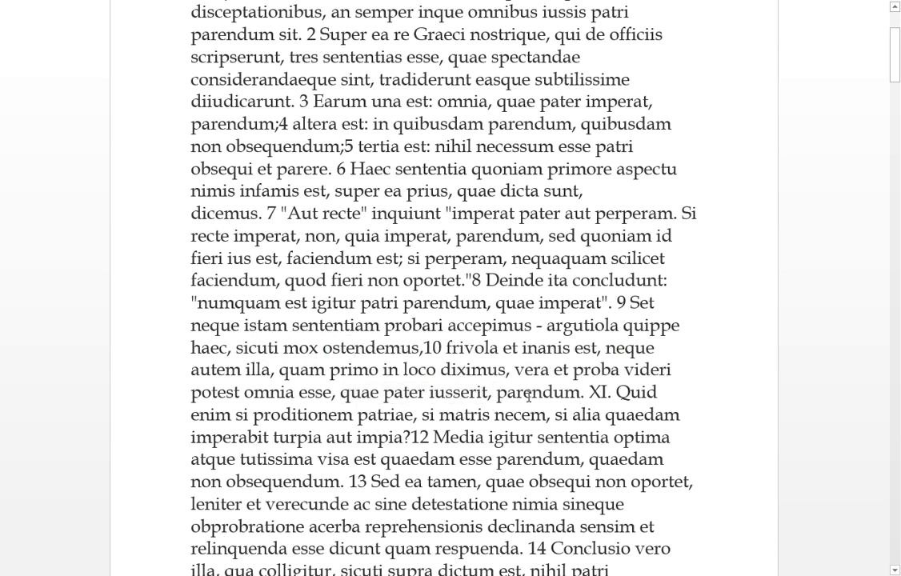
pyautogui.scroll(-3)
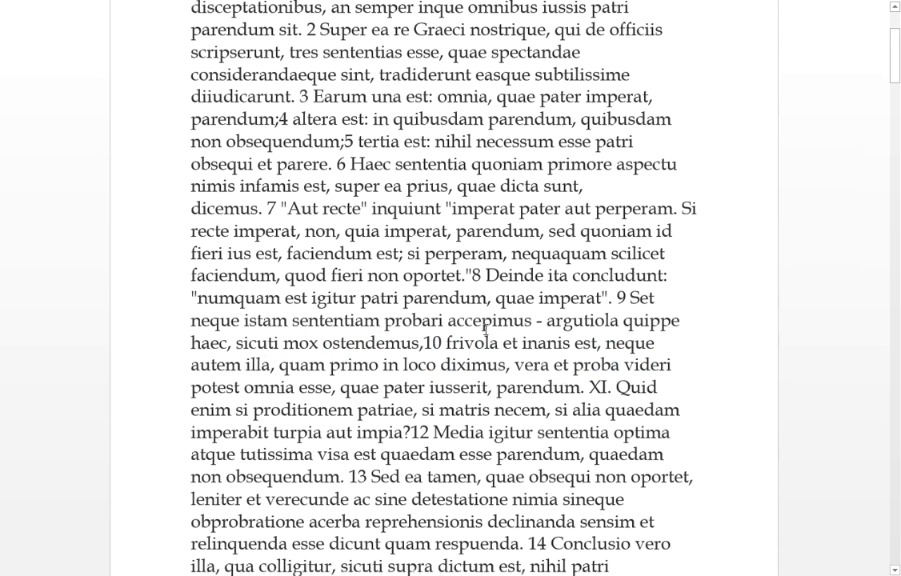
pyautogui.scroll(-3)
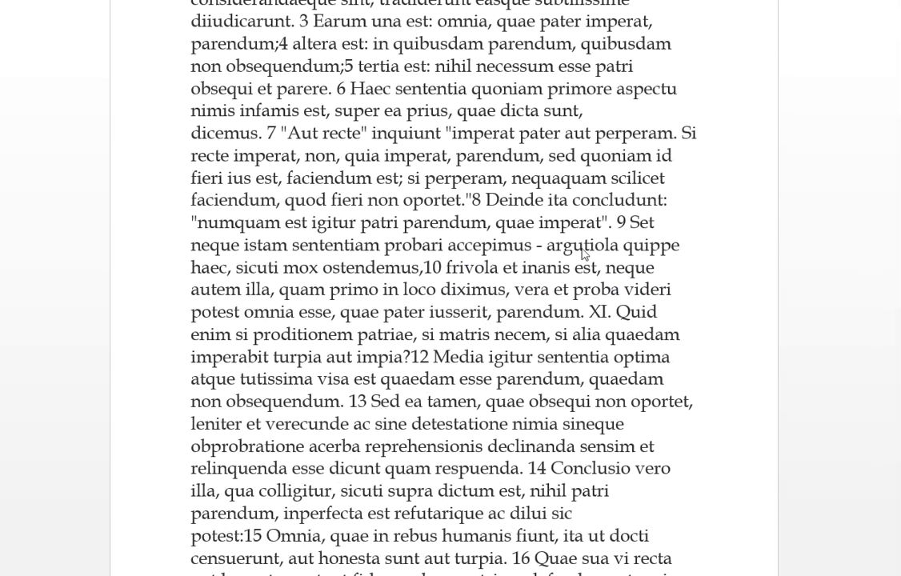
pyautogui.doubleClick(636, 311)
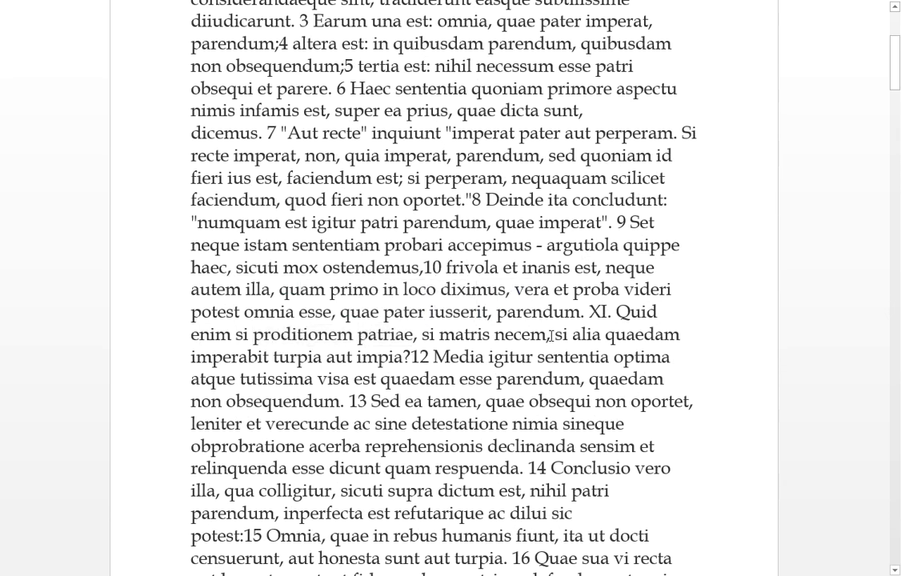
pyautogui.moveTo(422, 335); pyautogui.dragTo(546, 334)
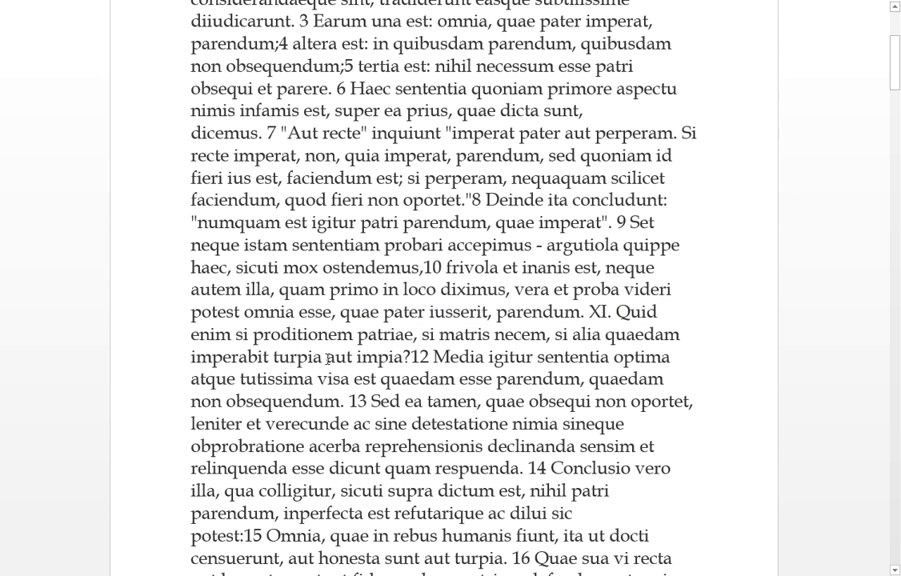
pyautogui.click(298, 355)
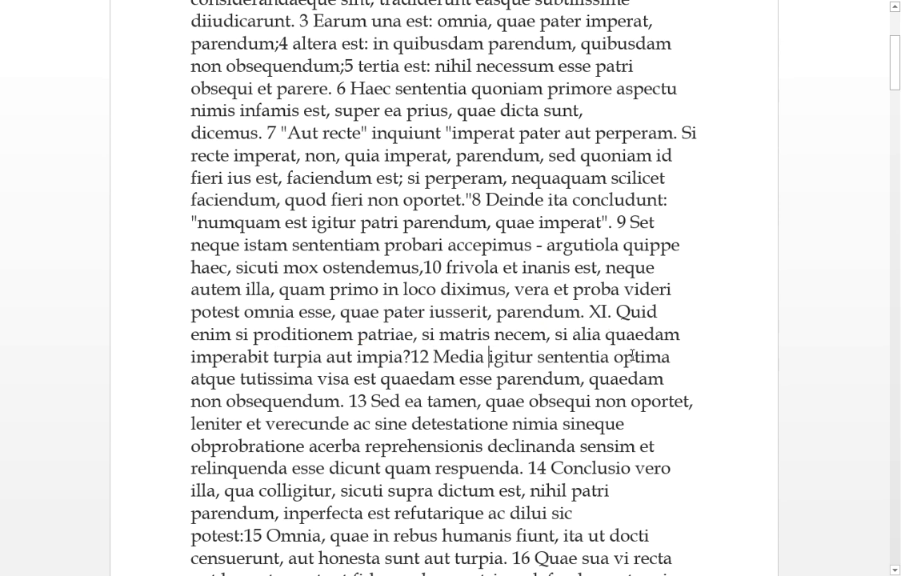
pyautogui.doubleClick(643, 357)
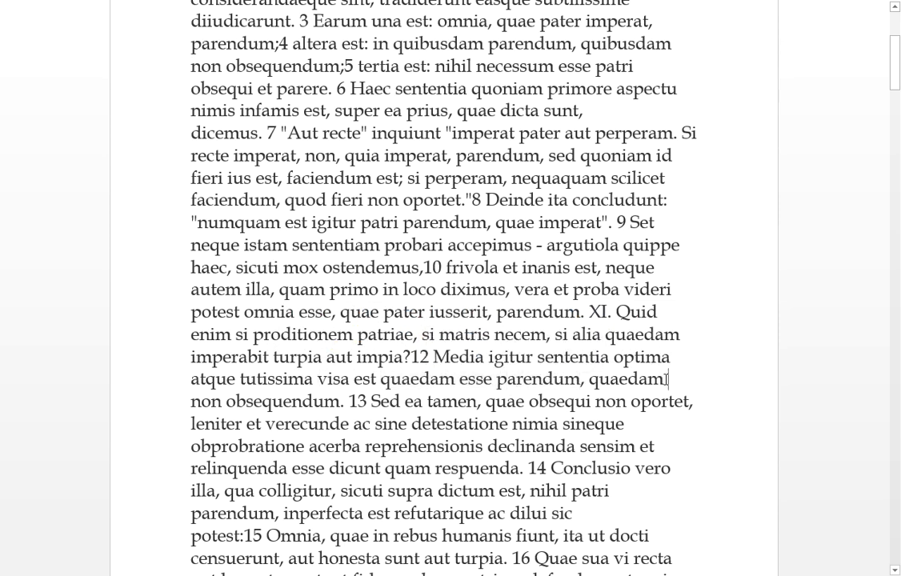
pyautogui.doubleClick(294, 400)
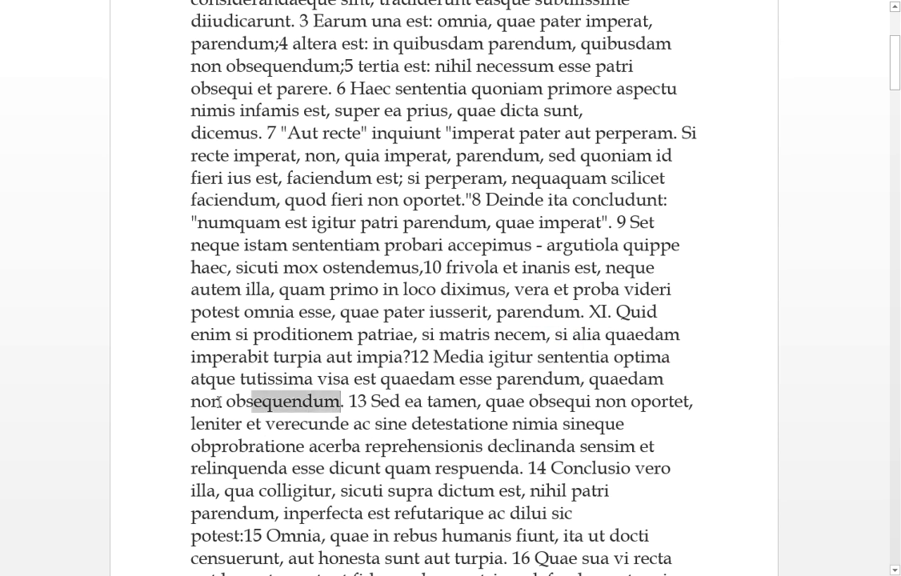
pyautogui.scroll(-3)
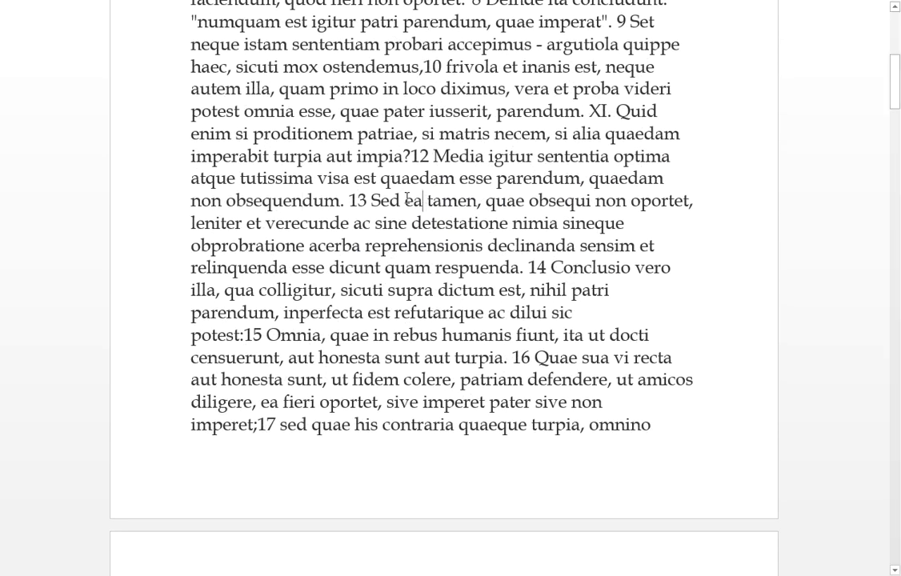
pyautogui.doubleClick(451, 200)
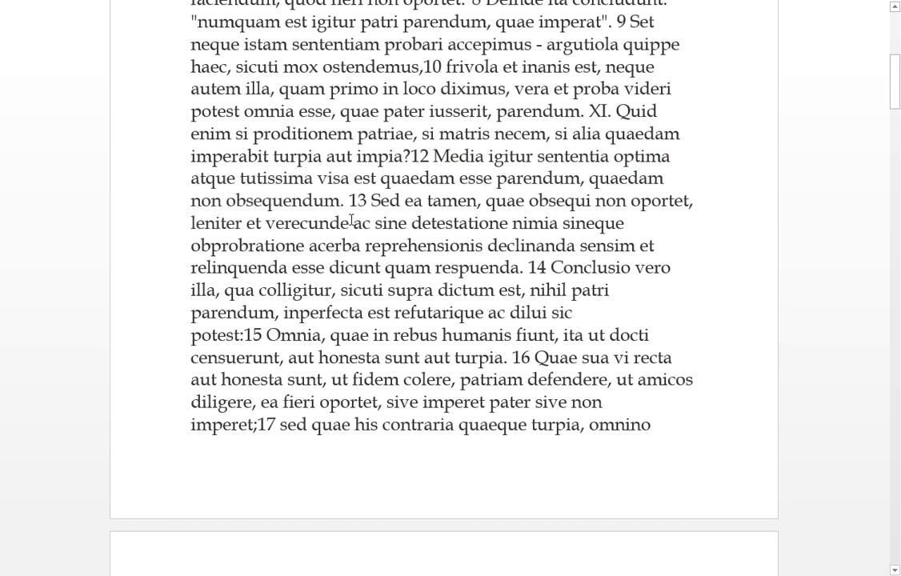
pyautogui.moveTo(472, 234)
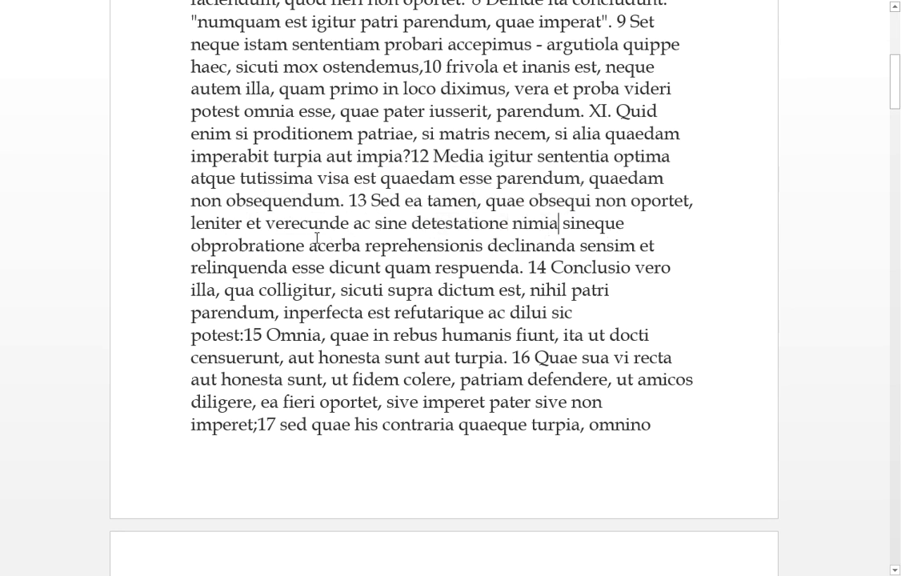
pyautogui.doubleClick(248, 246)
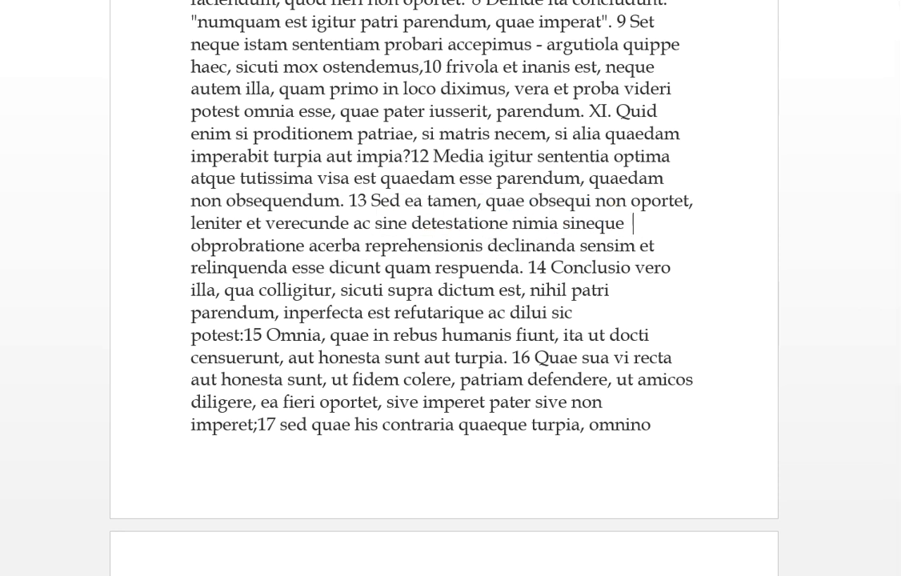
pyautogui.doubleClick(409, 268)
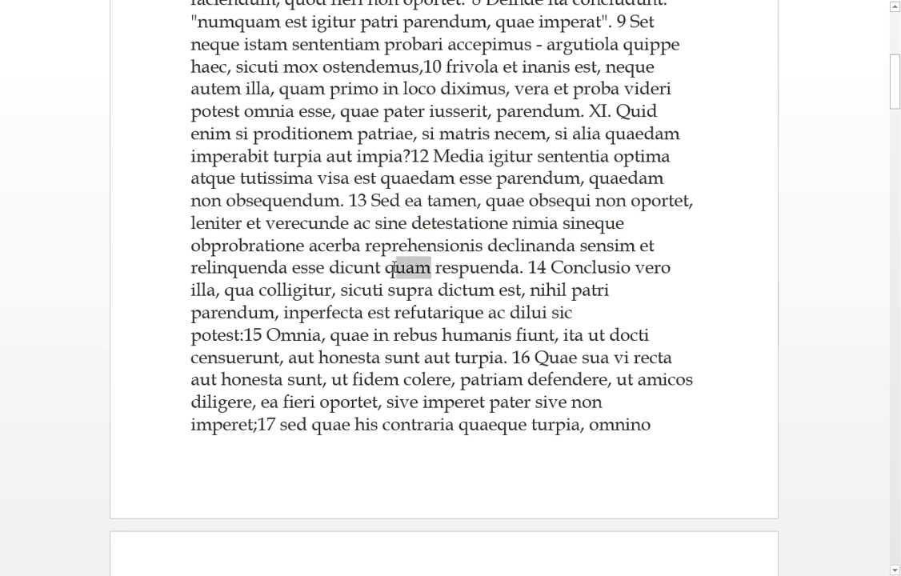
pyautogui.click(410, 268)
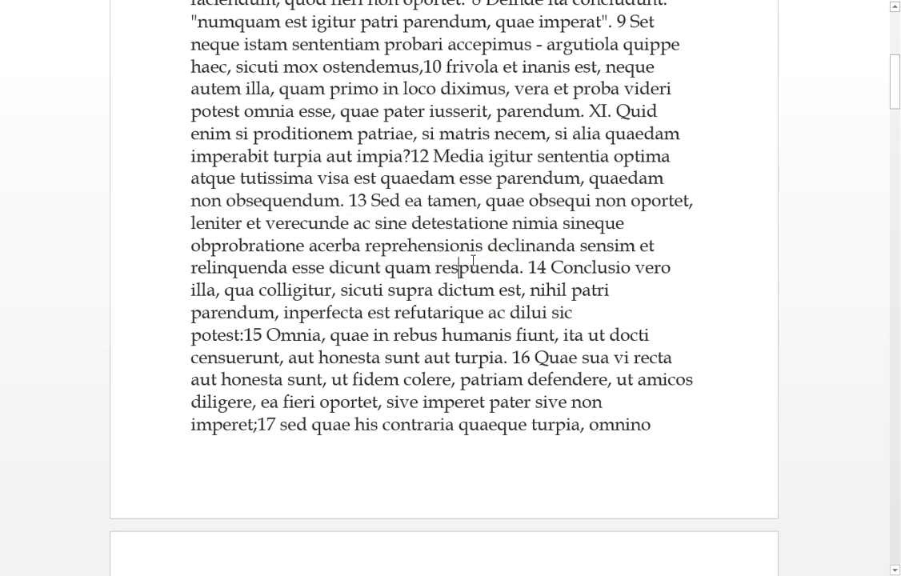
pyautogui.doubleClick(477, 269)
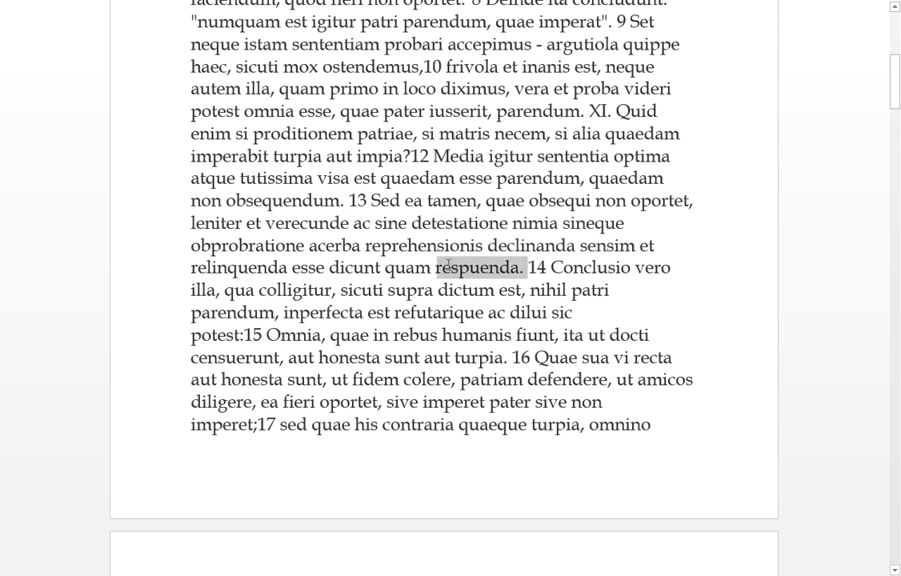
pyautogui.click(480, 273)
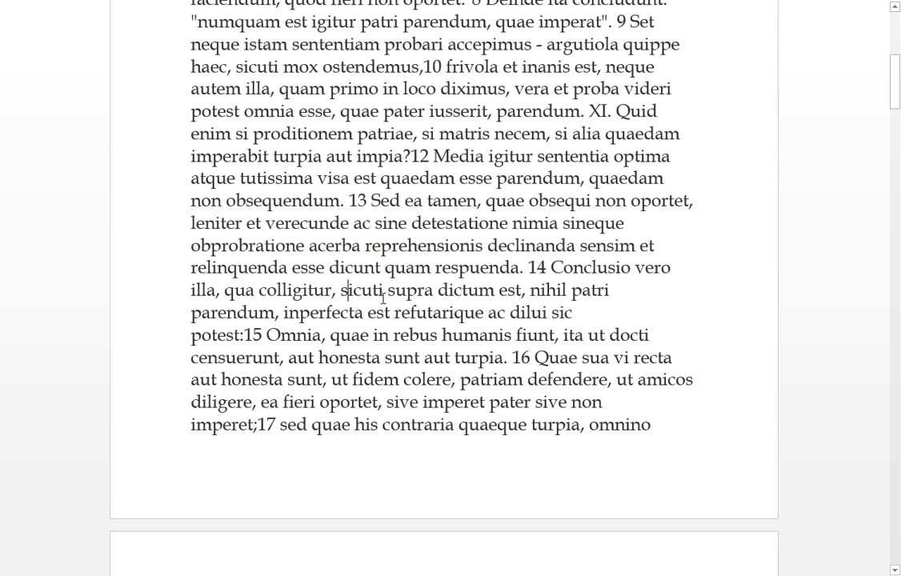
pyautogui.moveTo(522, 288)
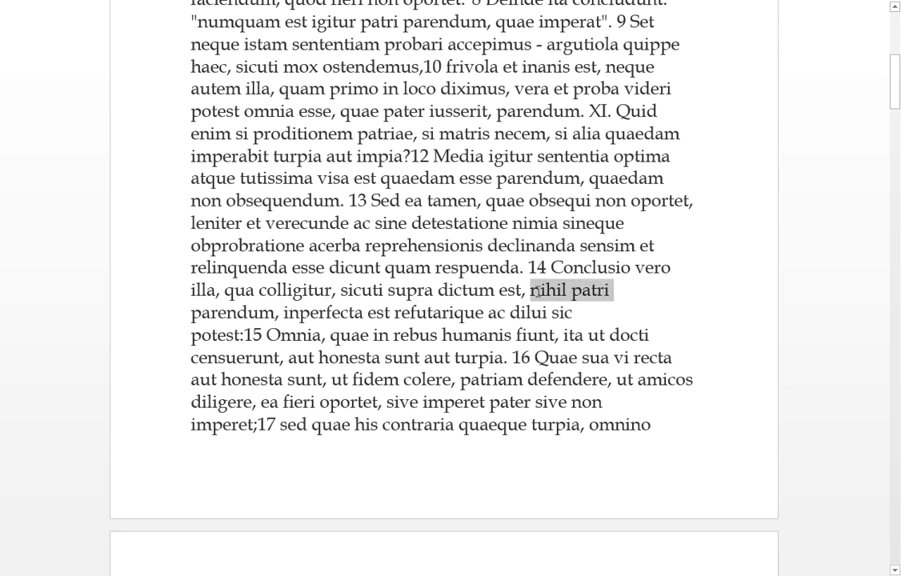
pyautogui.click(391, 312)
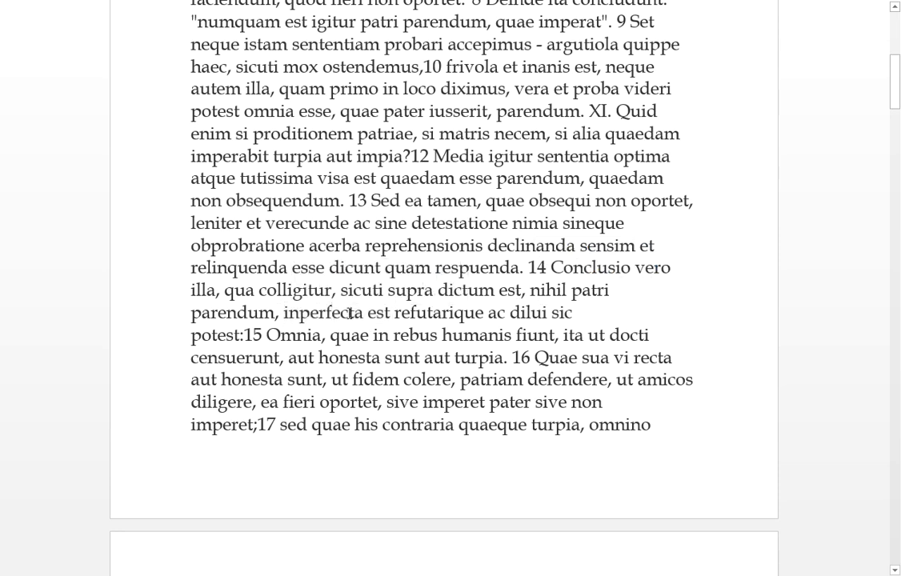
pyautogui.moveTo(491, 312)
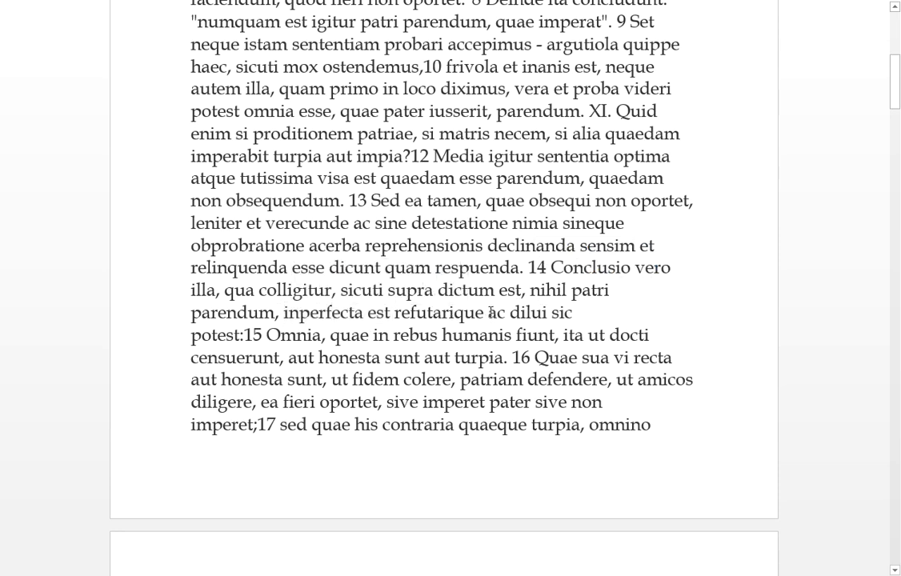
pyautogui.doubleClick(496, 312)
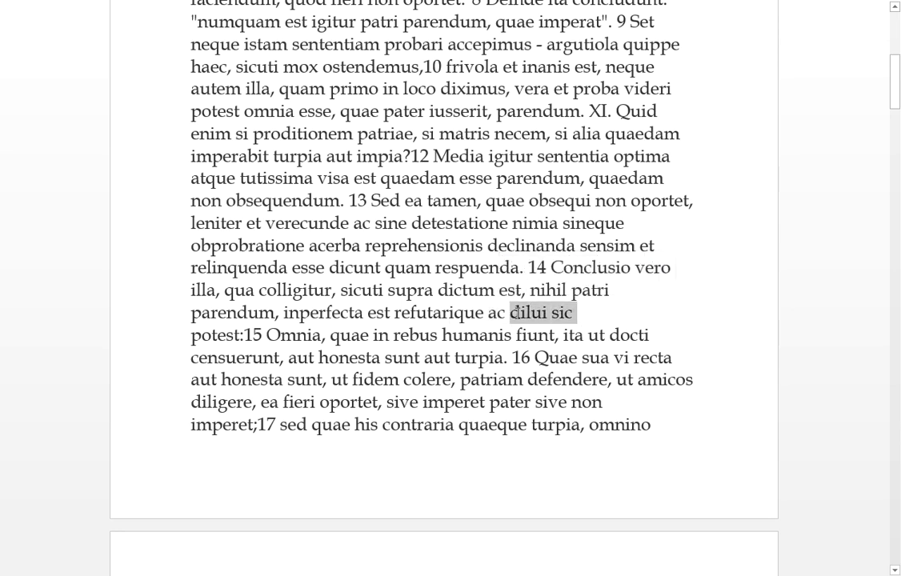
pyautogui.doubleClick(215, 334)
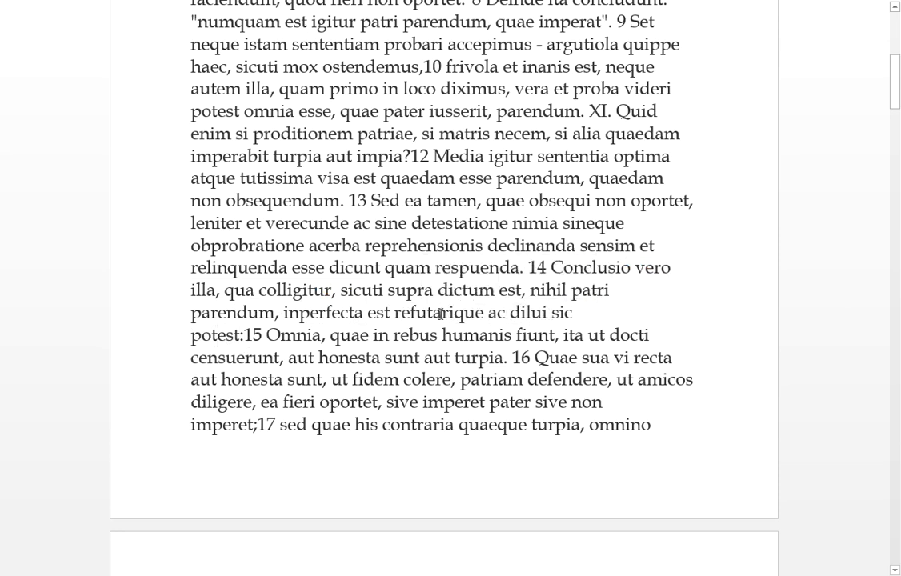
pyautogui.scroll(-3)
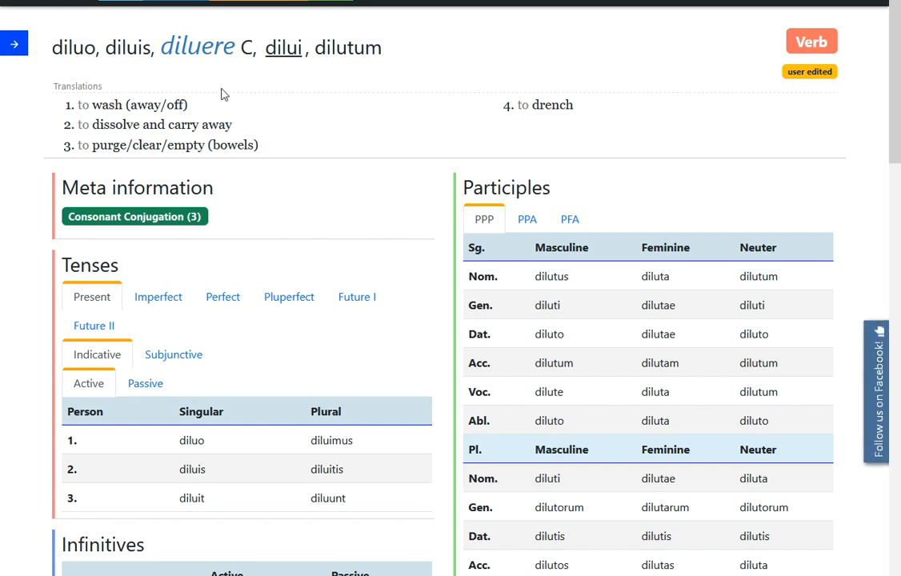
pyautogui.moveTo(586, 131)
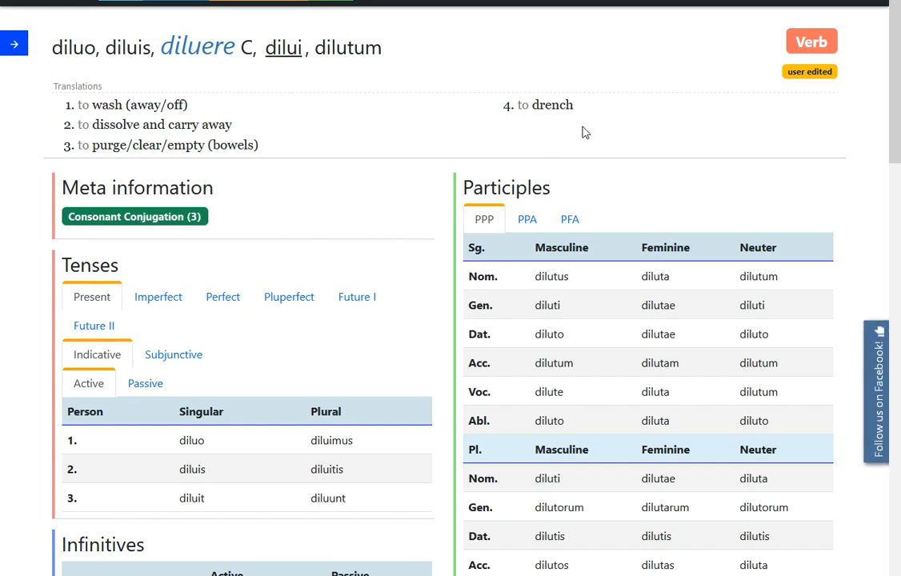
pyautogui.moveTo(307, 94)
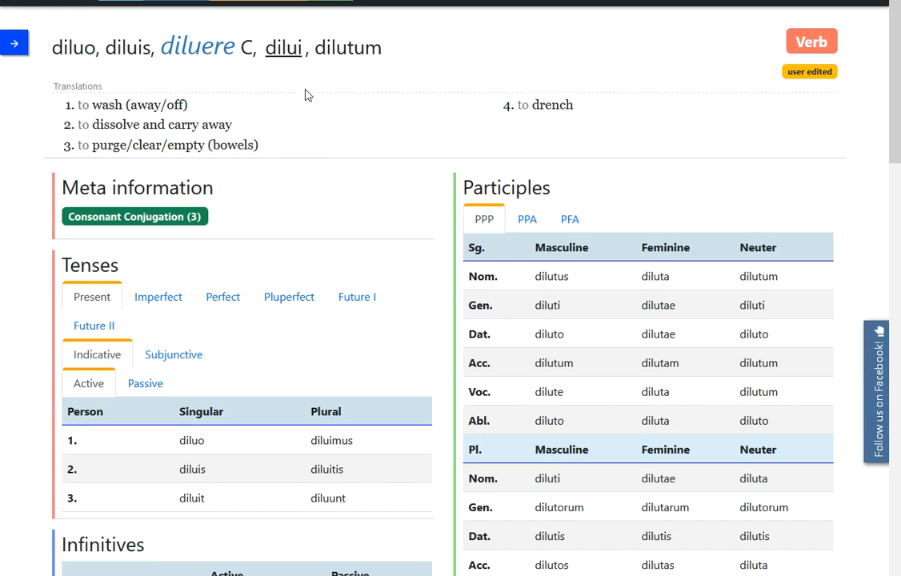
pyautogui.moveTo(133, 144); pyautogui.dragTo(260, 144)
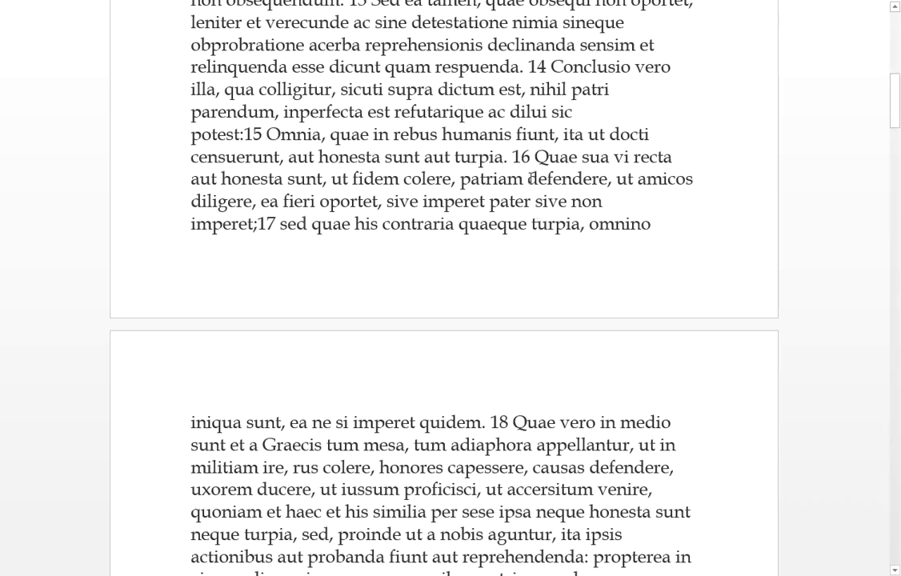
pyautogui.doubleClick(281, 134)
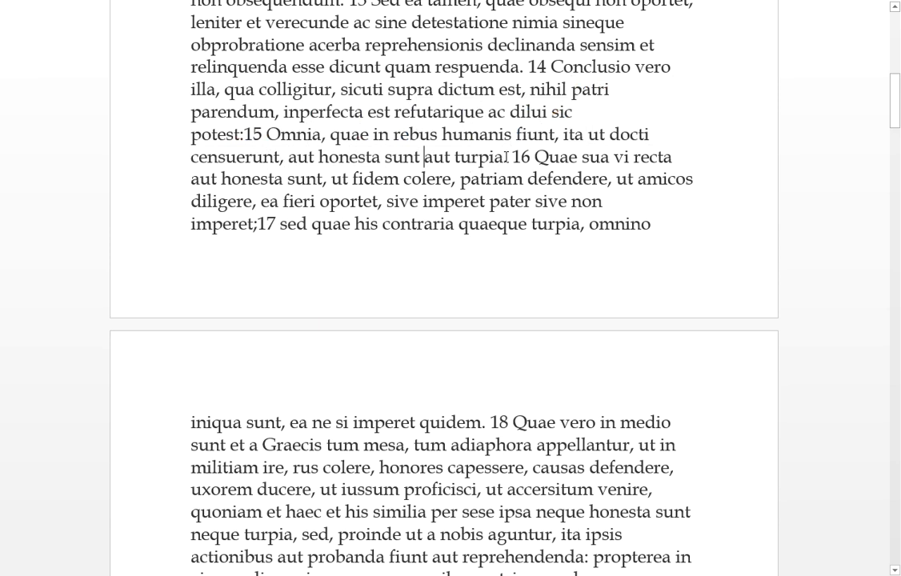
pyautogui.scroll(-3)
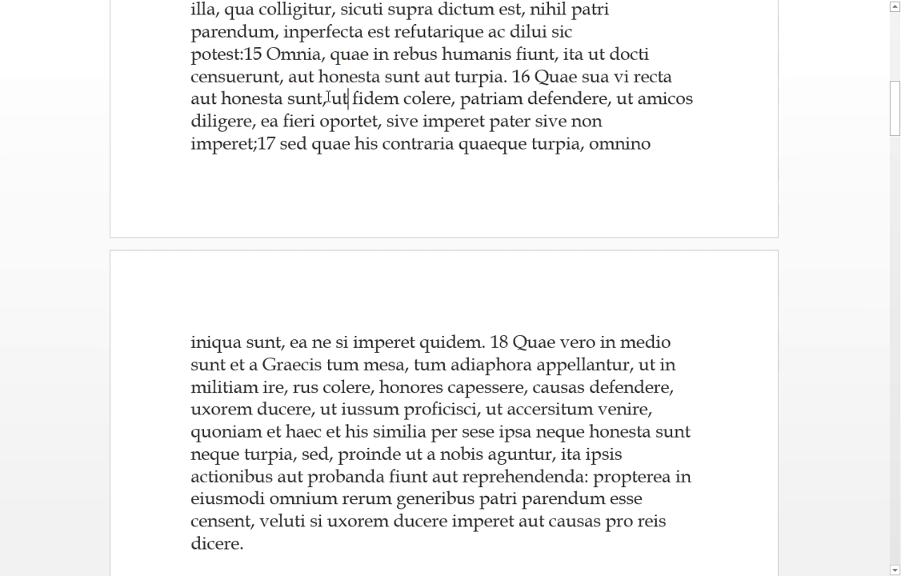
pyautogui.doubleClick(381, 99)
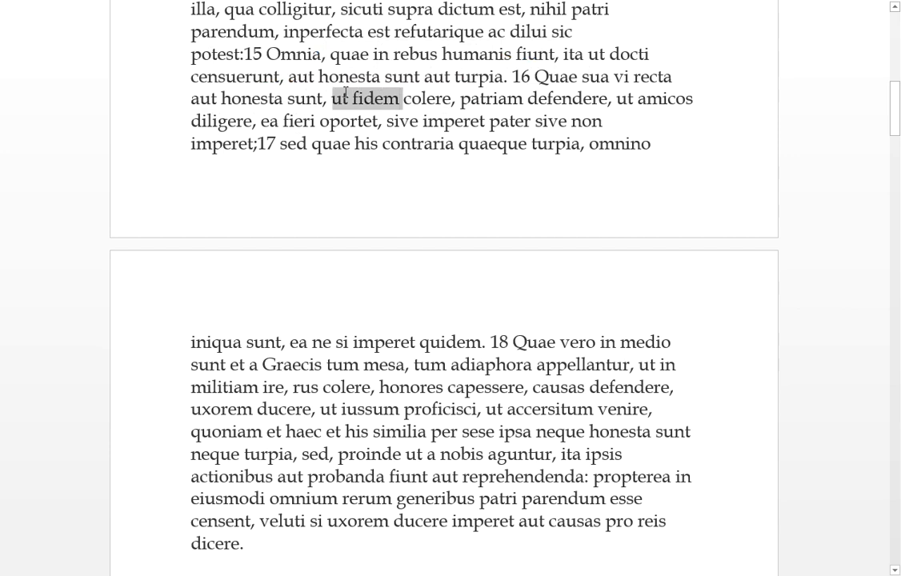
pyautogui.click(382, 99)
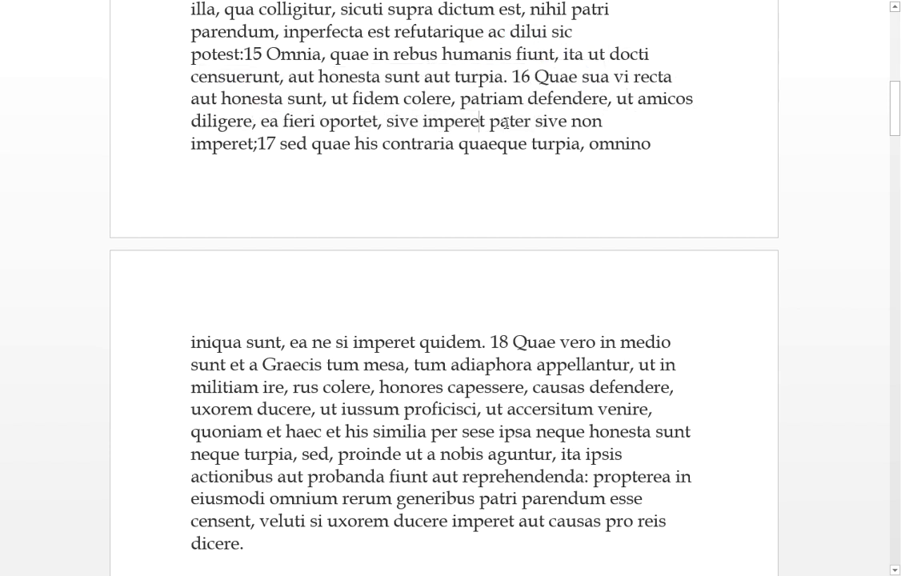
pyautogui.moveTo(490, 122); pyautogui.dragTo(605, 122)
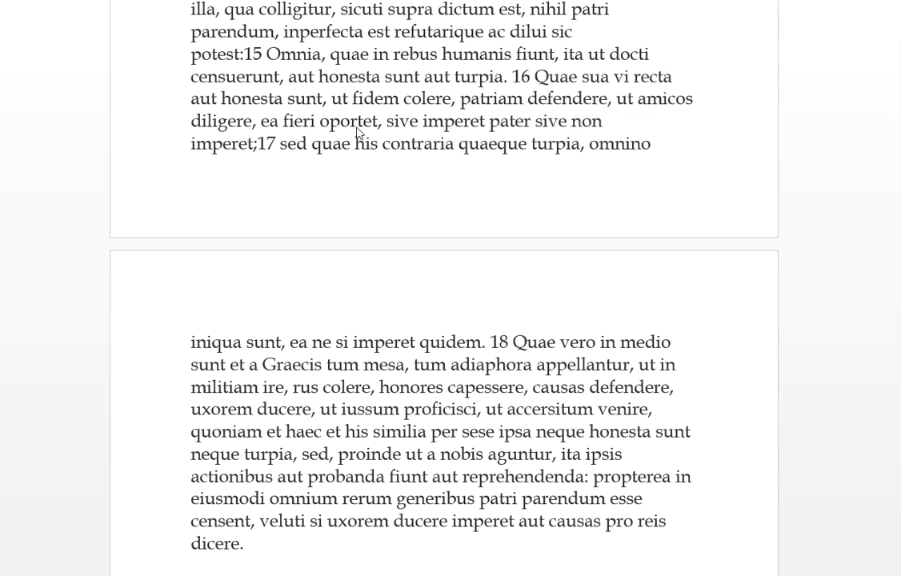
pyautogui.doubleClick(330, 144)
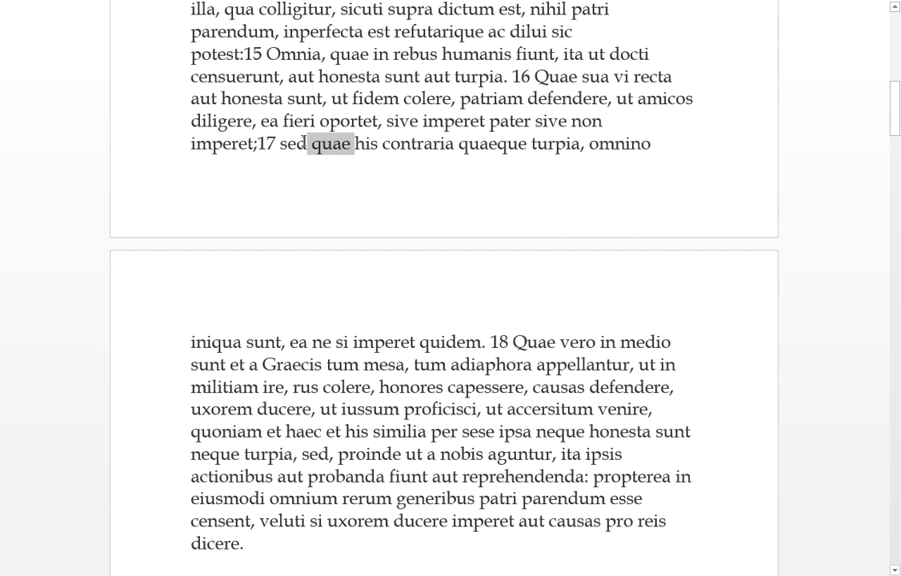
pyautogui.click(451, 144)
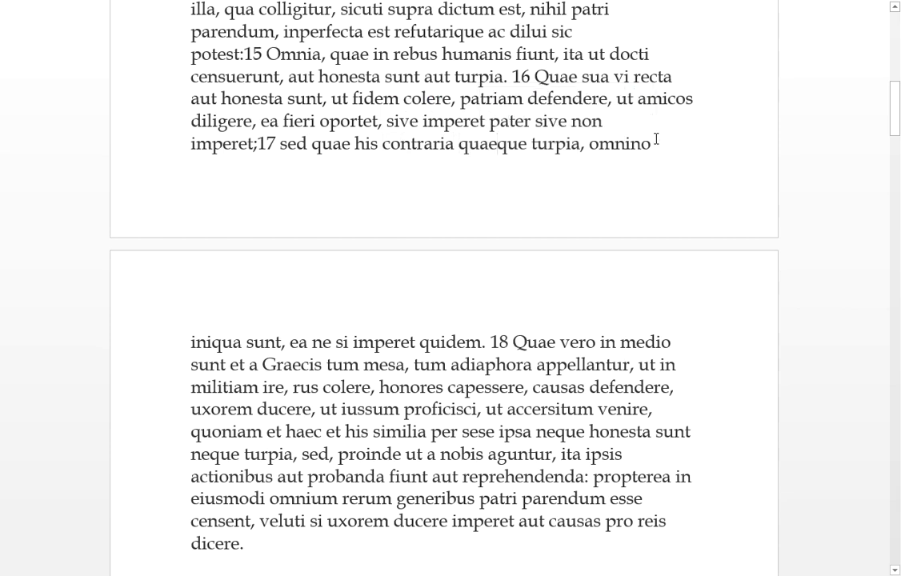
pyautogui.click(282, 343)
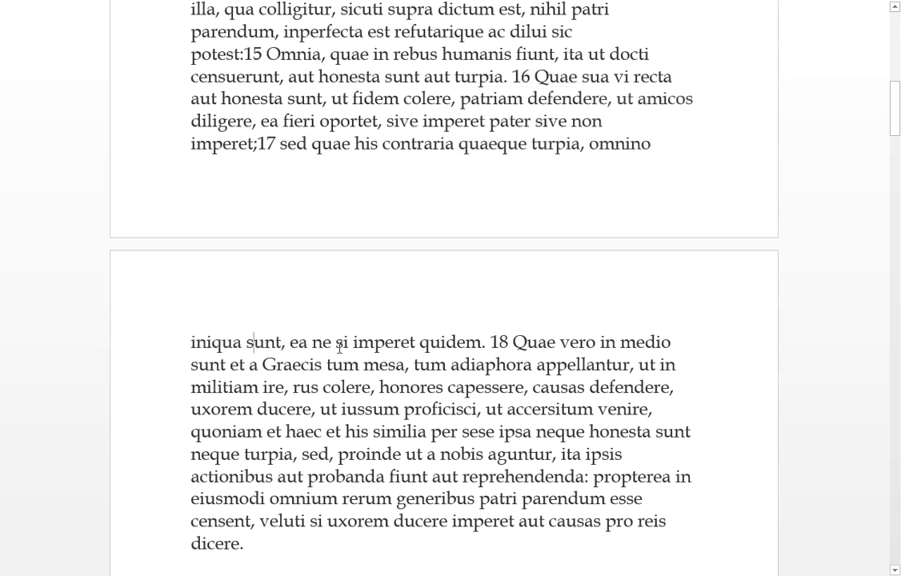
pyautogui.doubleClick(445, 342)
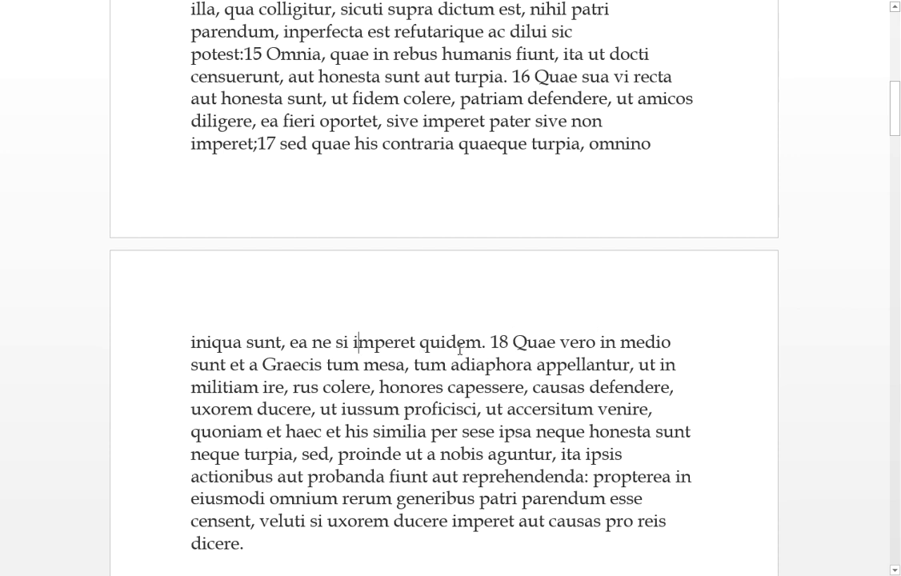
pyautogui.doubleClick(384, 364)
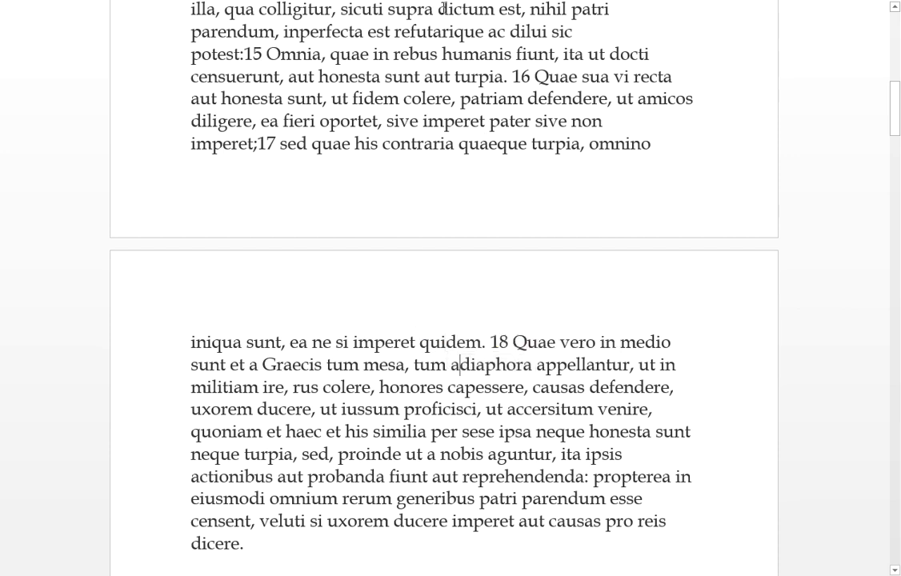
pyautogui.doubleClick(537, 342)
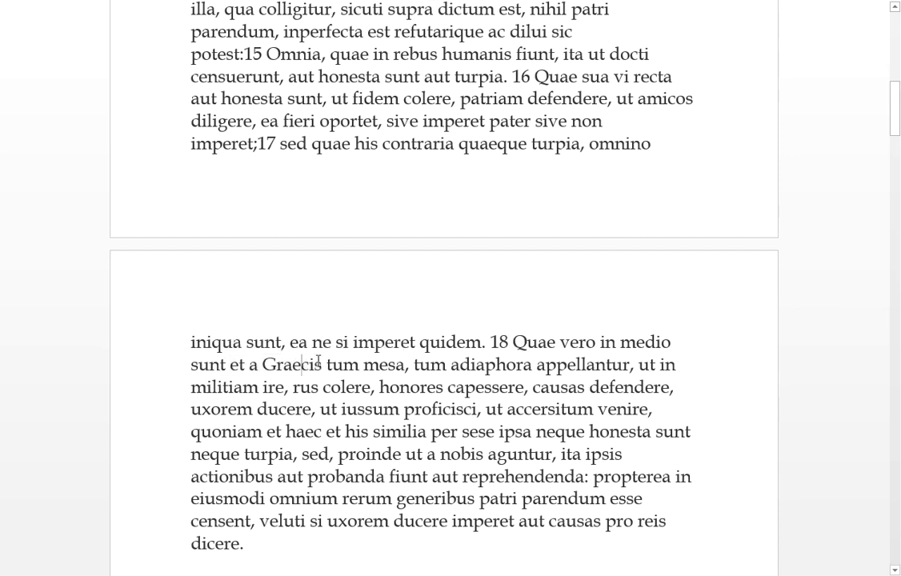
pyautogui.doubleClick(384, 365)
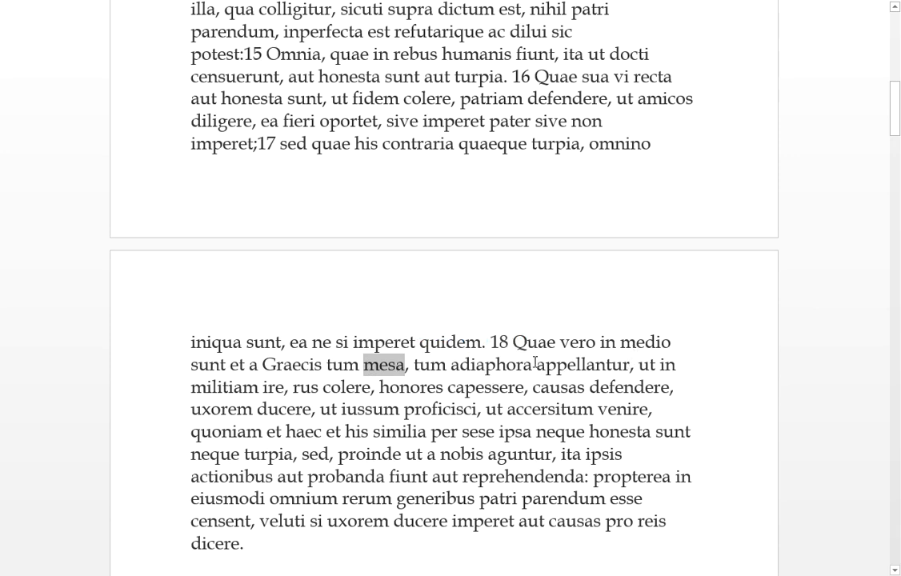
pyautogui.doubleClick(490, 365)
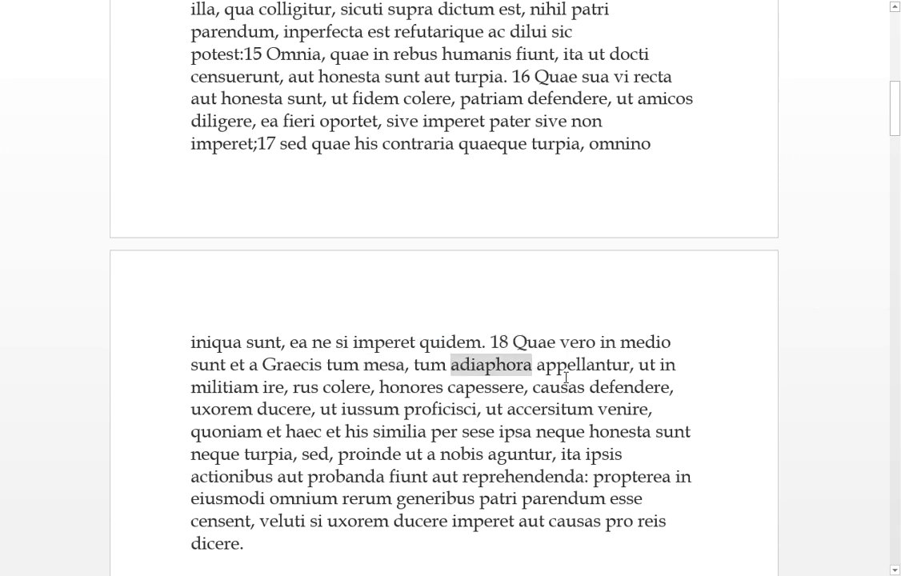
pyautogui.moveTo(531, 365); pyautogui.dragTo(679, 365)
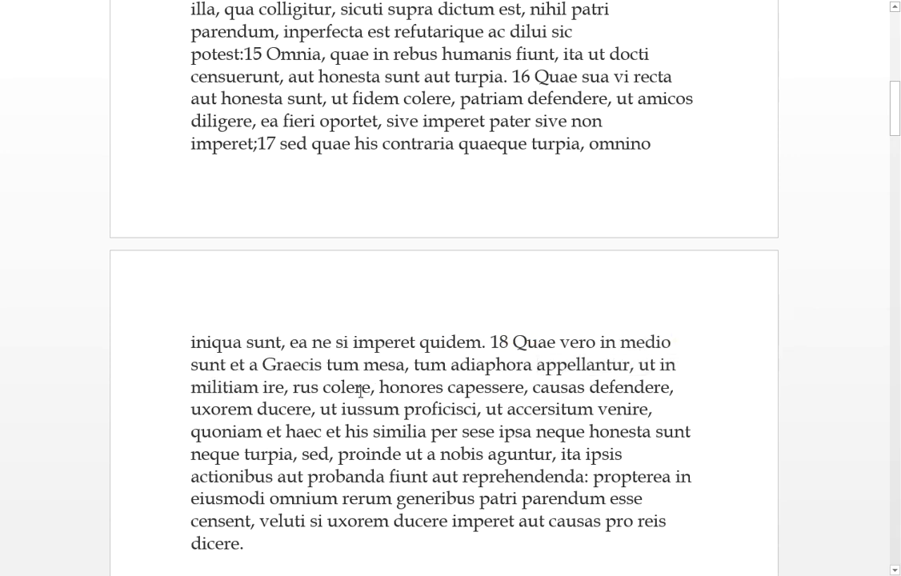
pyautogui.moveTo(486, 397)
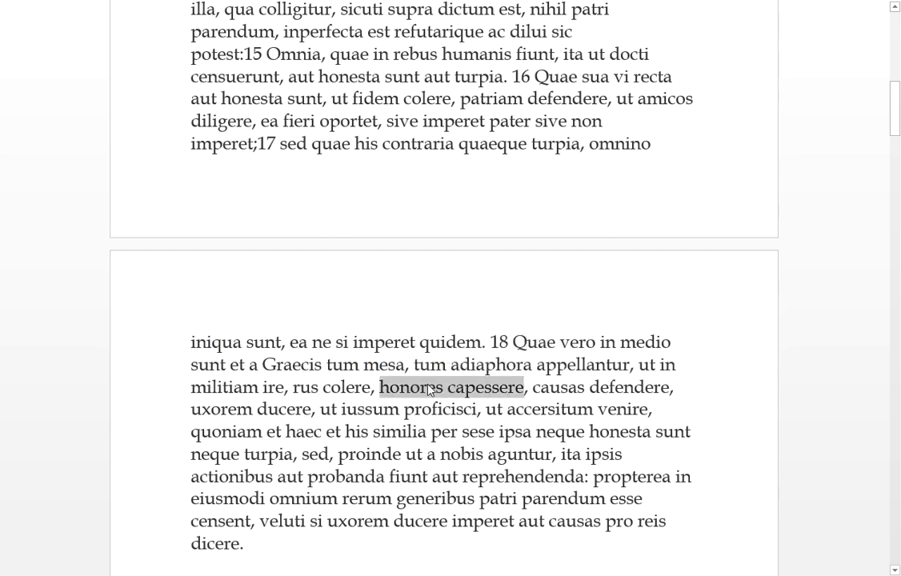
pyautogui.click(664, 388)
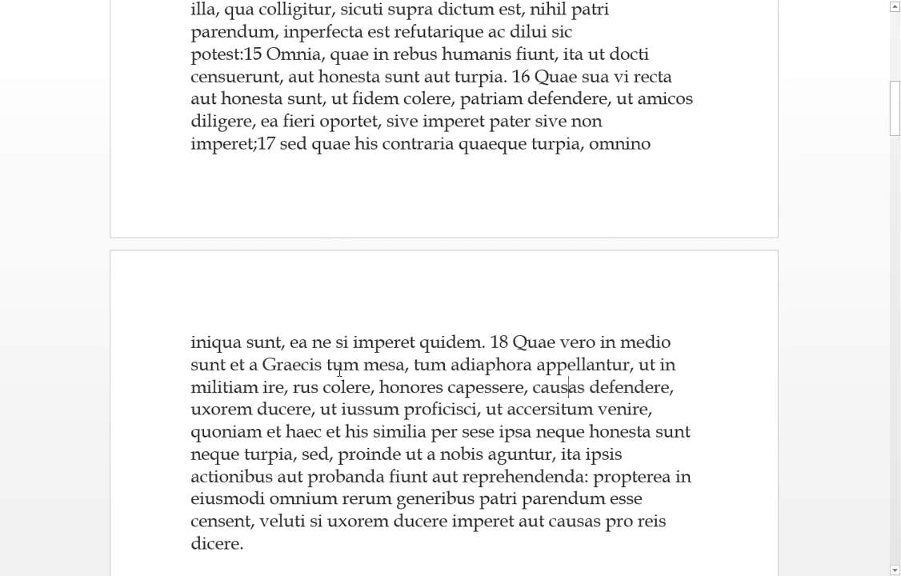
pyautogui.doubleClick(232, 409)
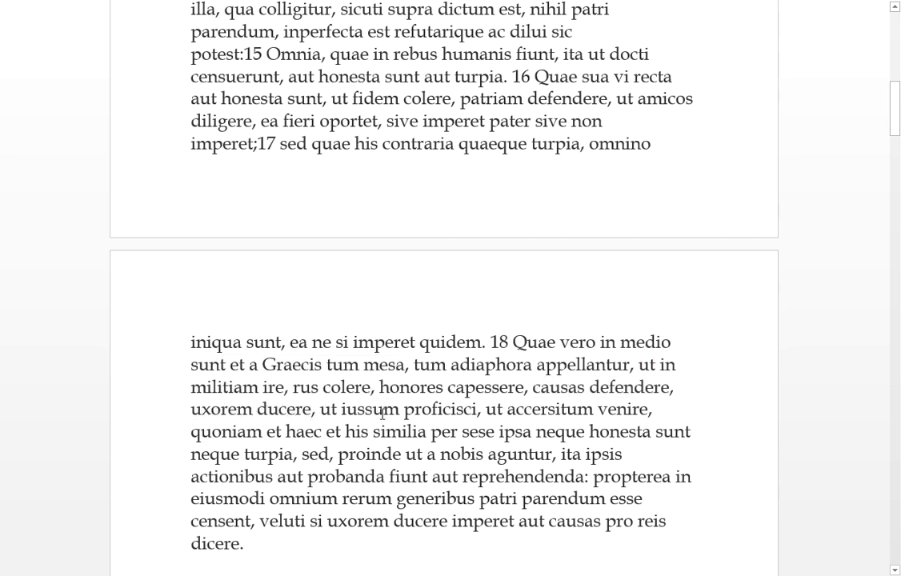
pyautogui.click(251, 409)
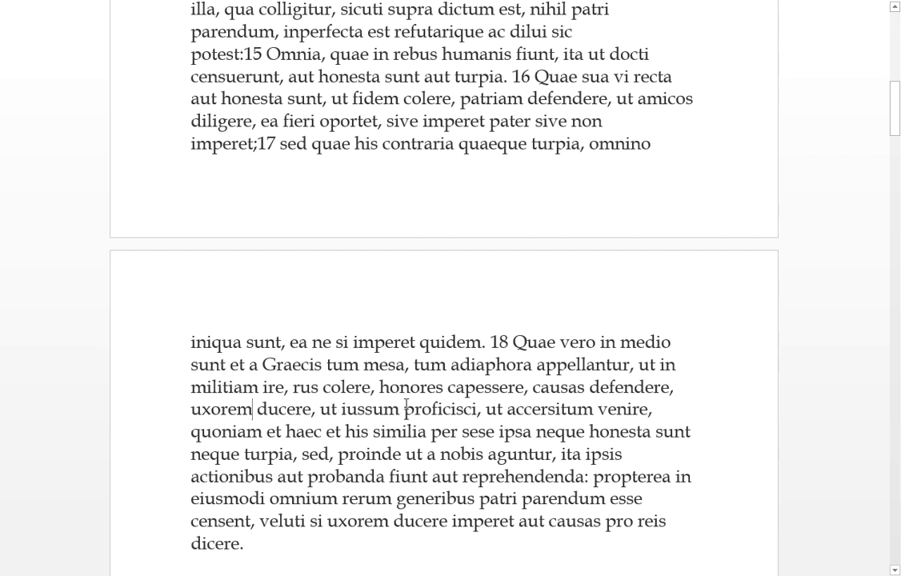
pyautogui.doubleClick(441, 409)
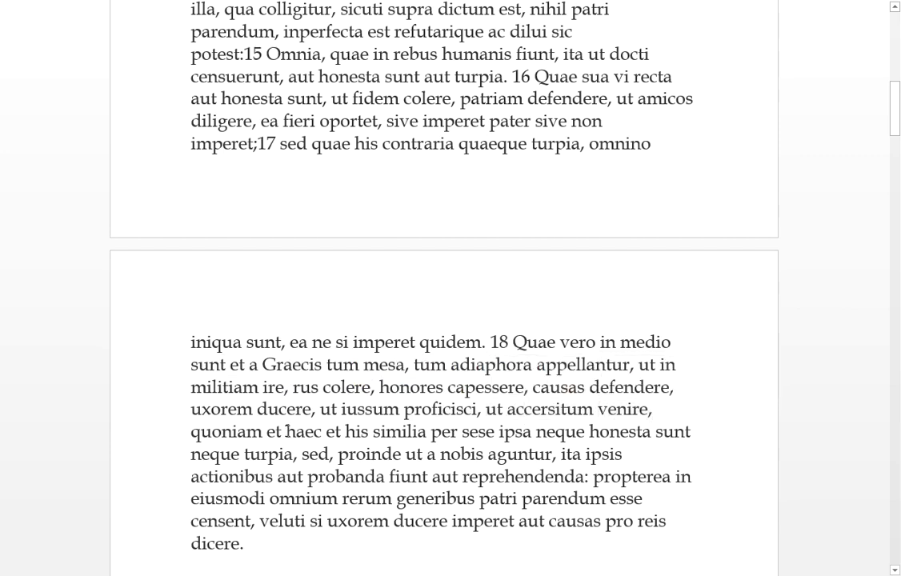
pyautogui.click(304, 432)
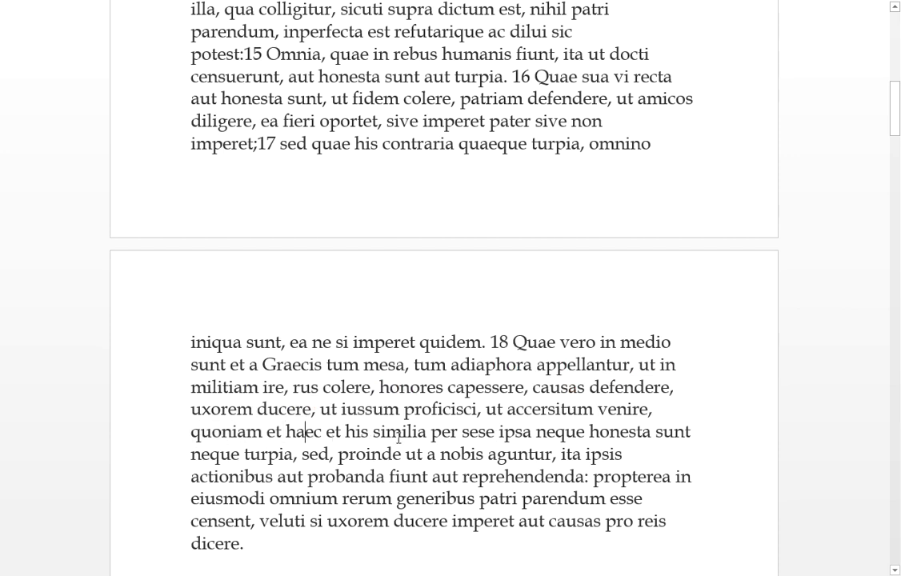
pyautogui.moveTo(323, 432); pyautogui.dragTo(426, 432)
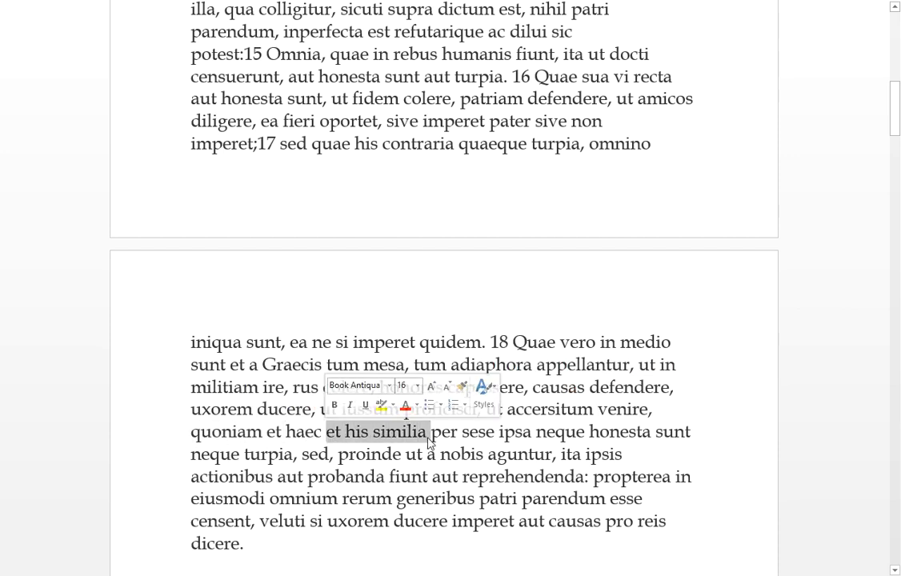
pyautogui.click(487, 432)
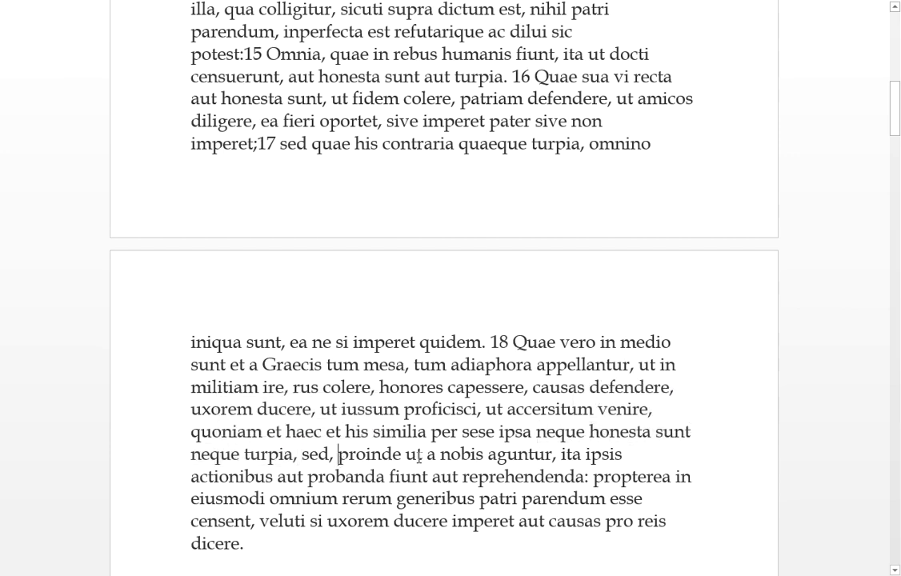
pyautogui.doubleClick(525, 455)
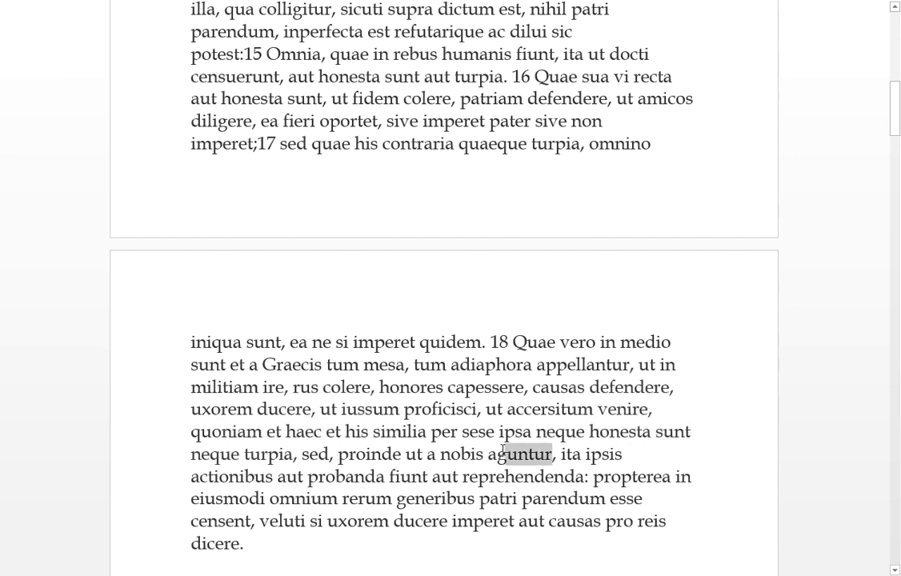
pyautogui.doubleClick(461, 455)
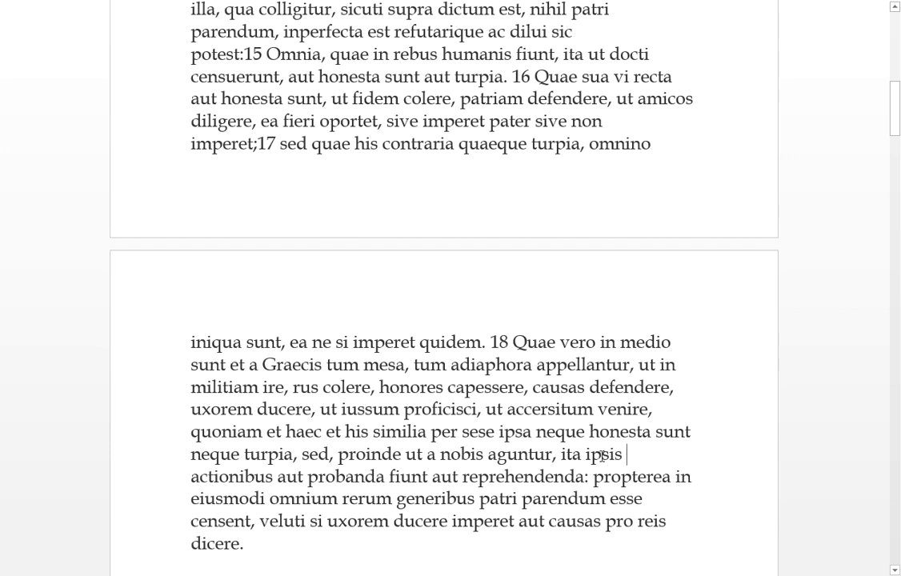
pyautogui.doubleClick(231, 477)
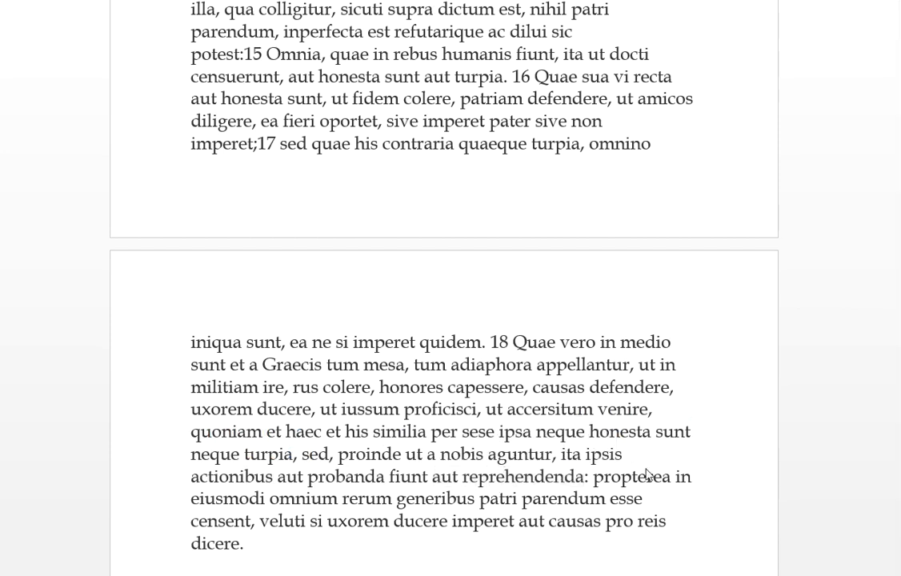
pyautogui.doubleClick(631, 477)
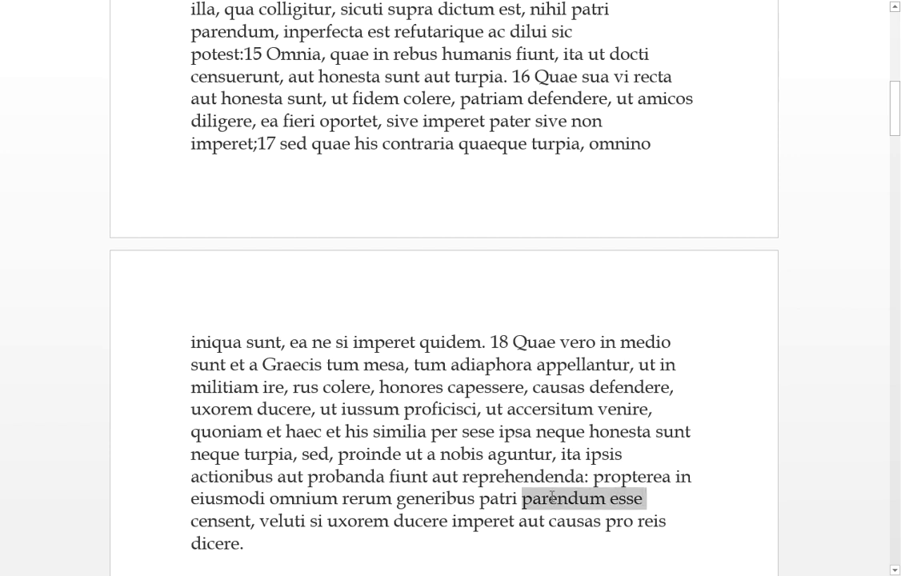
pyautogui.click(519, 497)
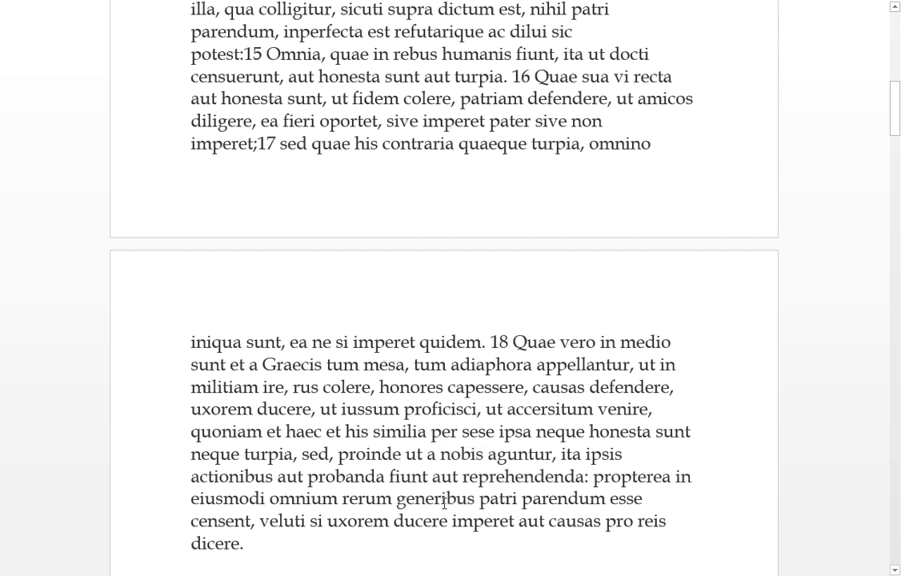
pyautogui.doubleClick(435, 498)
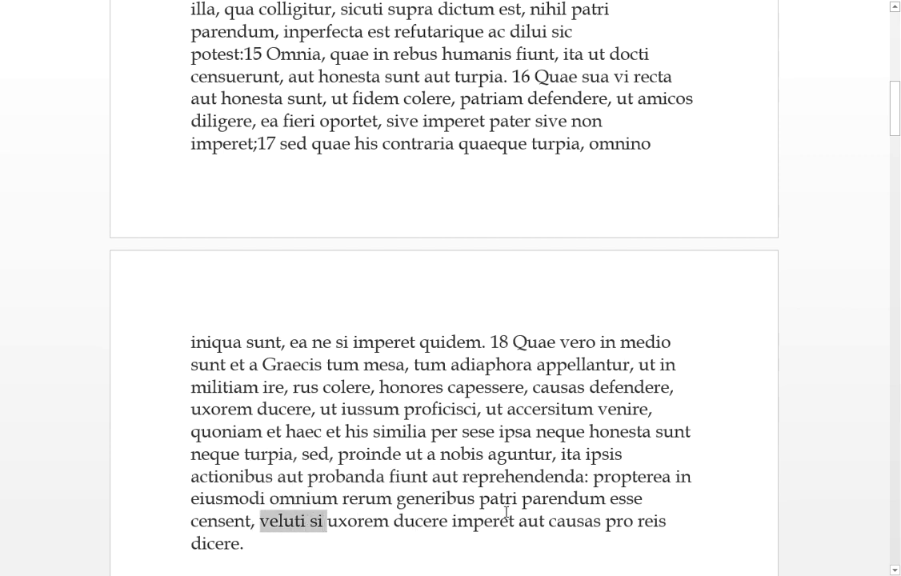
pyautogui.moveTo(272, 521); pyautogui.dragTo(448, 521)
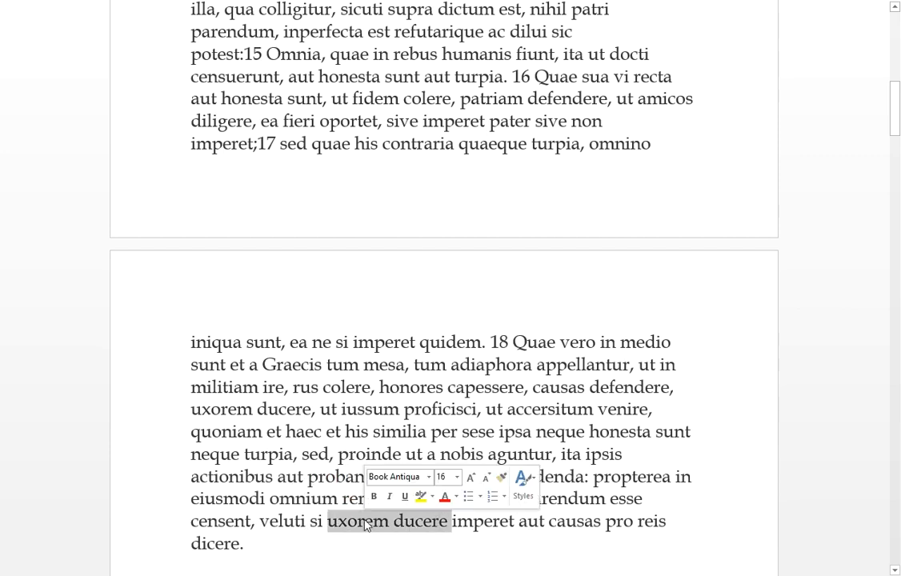